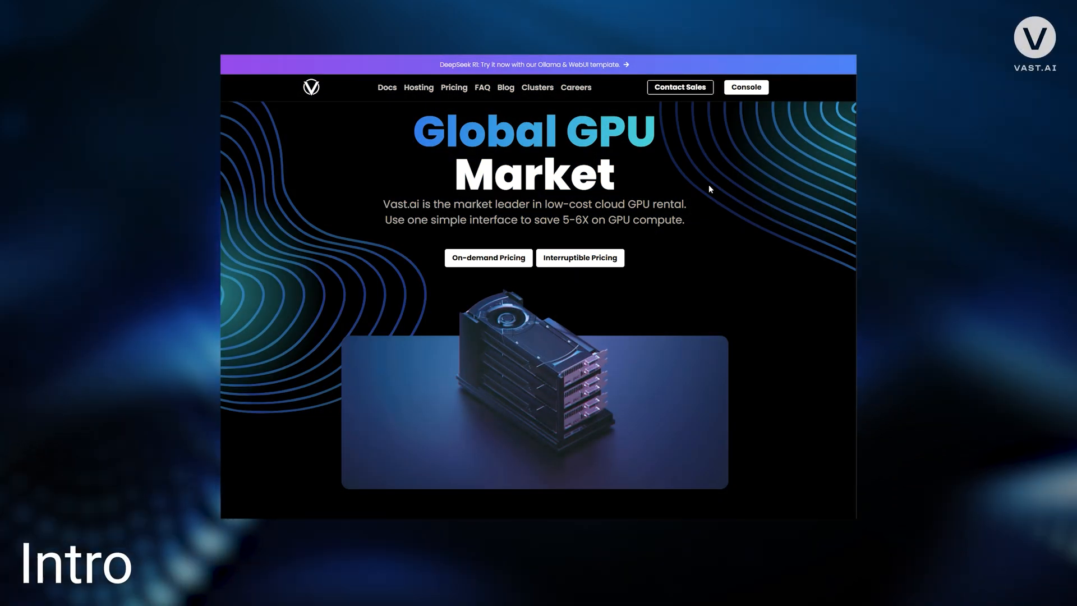
{"action": "mouse_move", "coordinate": [455, 205]}
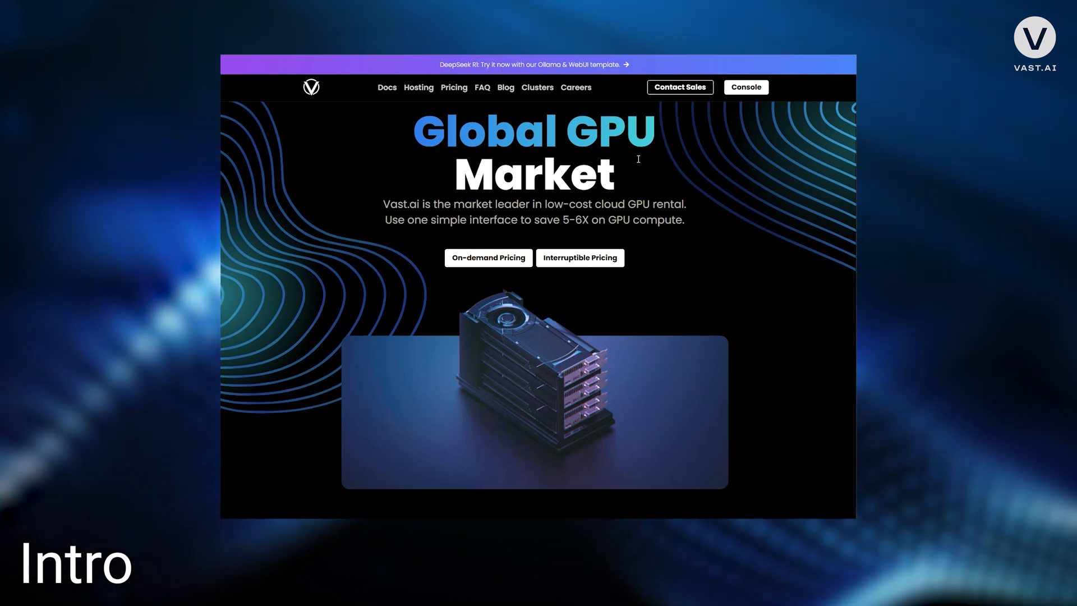
{"action": "mouse_move", "coordinate": [645, 191]}
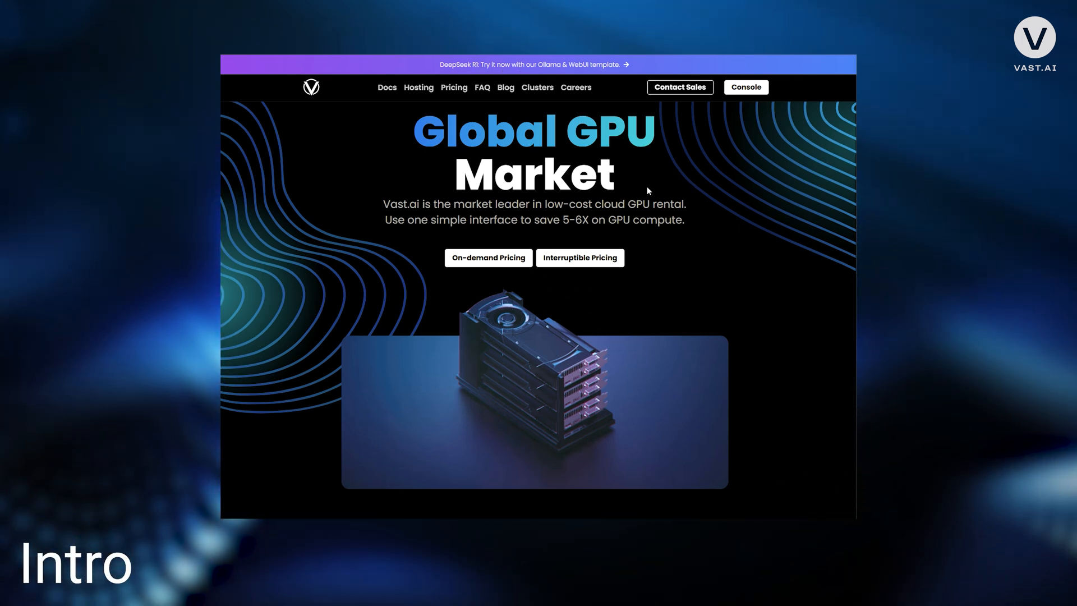
{"action": "mouse_move", "coordinate": [640, 216]}
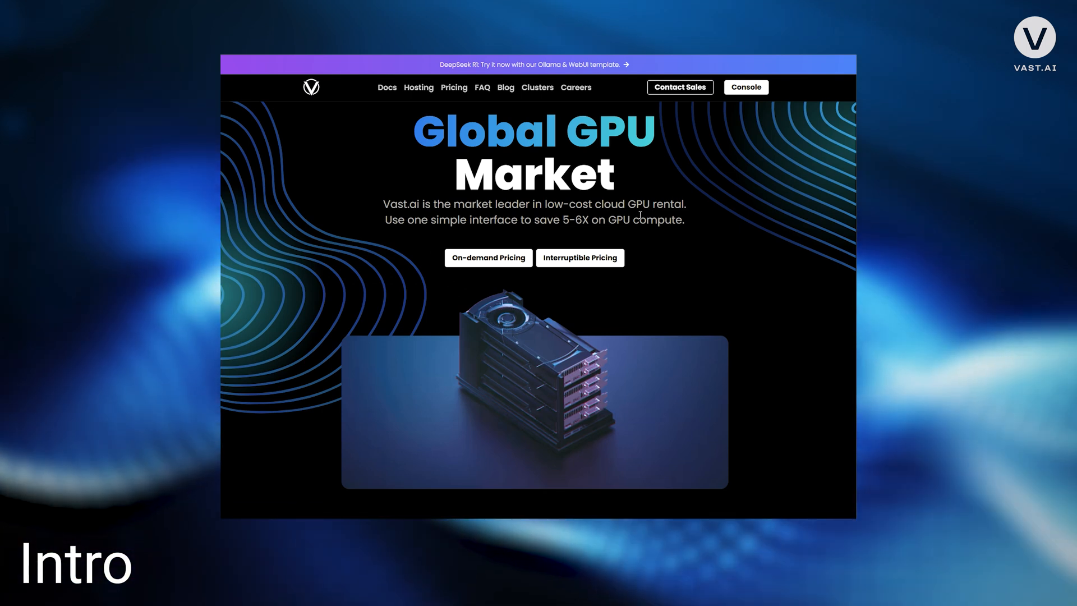
{"action": "mouse_move", "coordinate": [678, 180]}
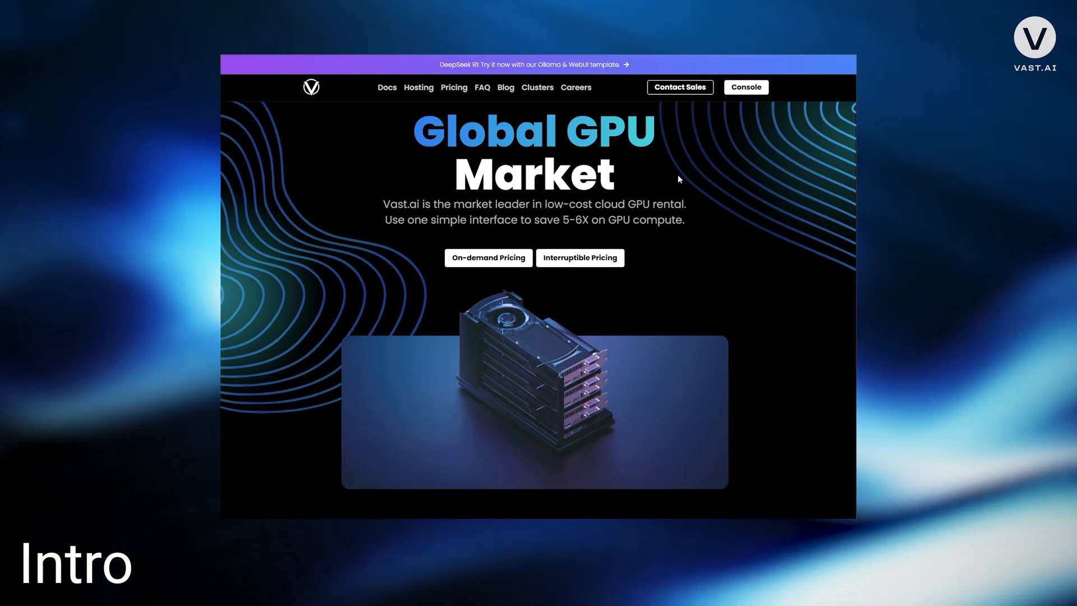
{"action": "mouse_move", "coordinate": [530, 134]}
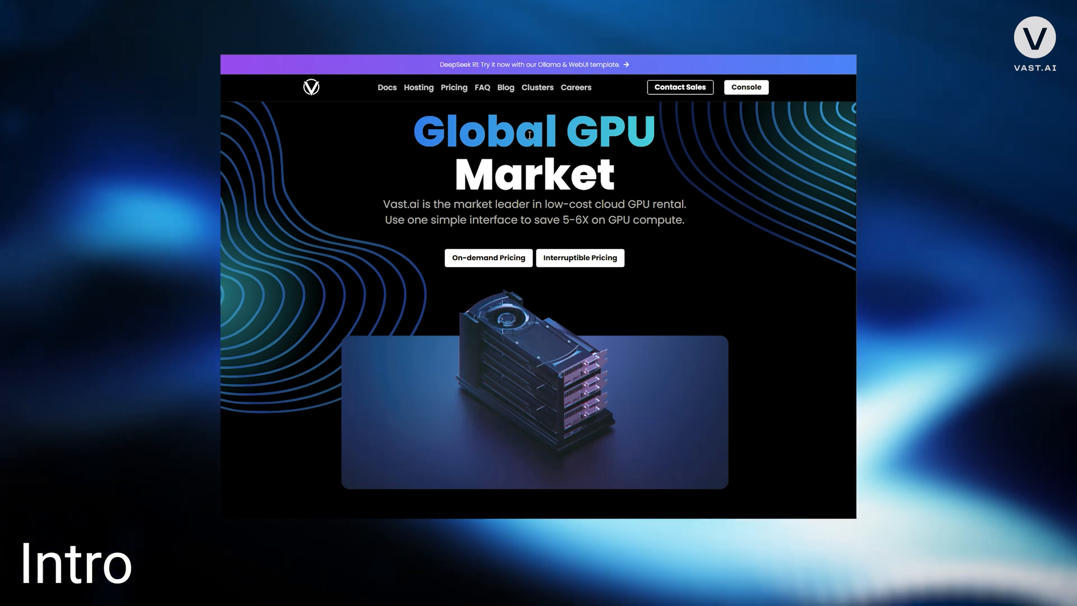
{"action": "mouse_move", "coordinate": [628, 167]}
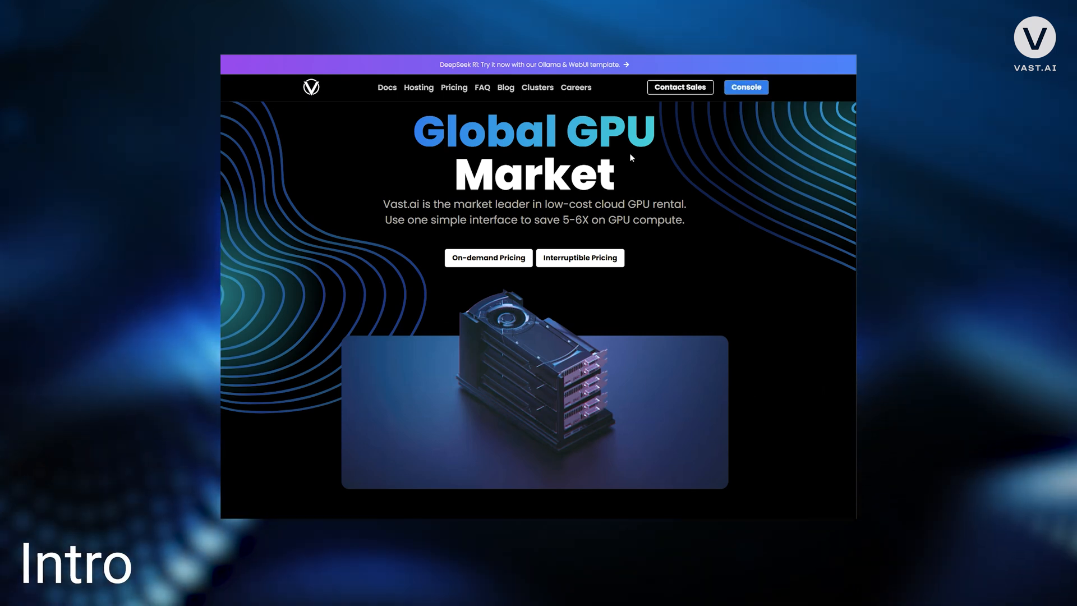
Read the Docs QuickStart guide through to Destroy, then expand Use Cases > AI Text Generation
{"action": "left_click", "coordinate": [746, 88]}
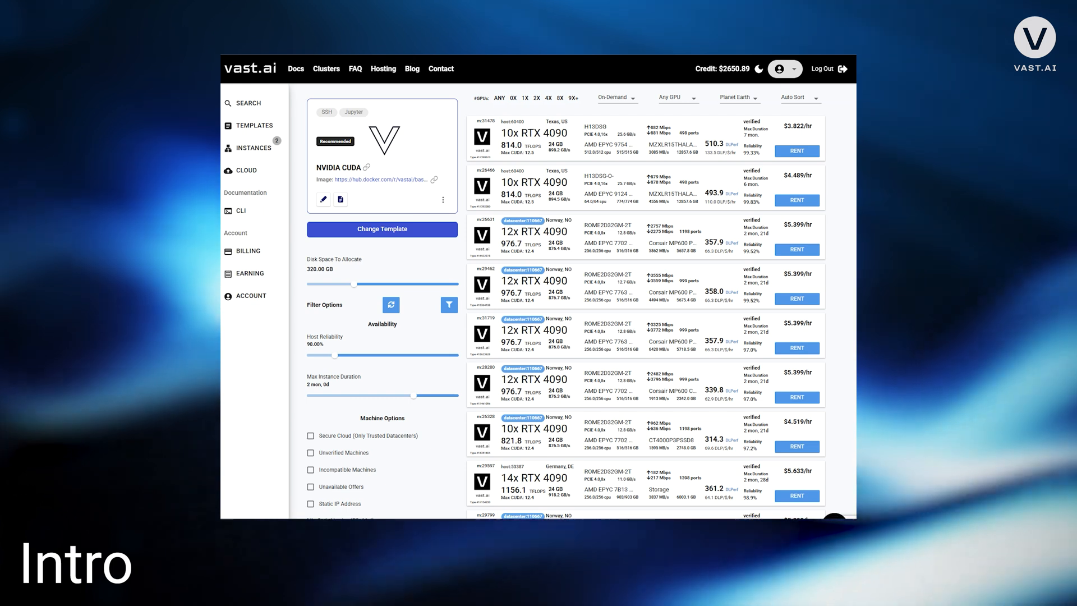
{"action": "left_click", "coordinate": [296, 68]}
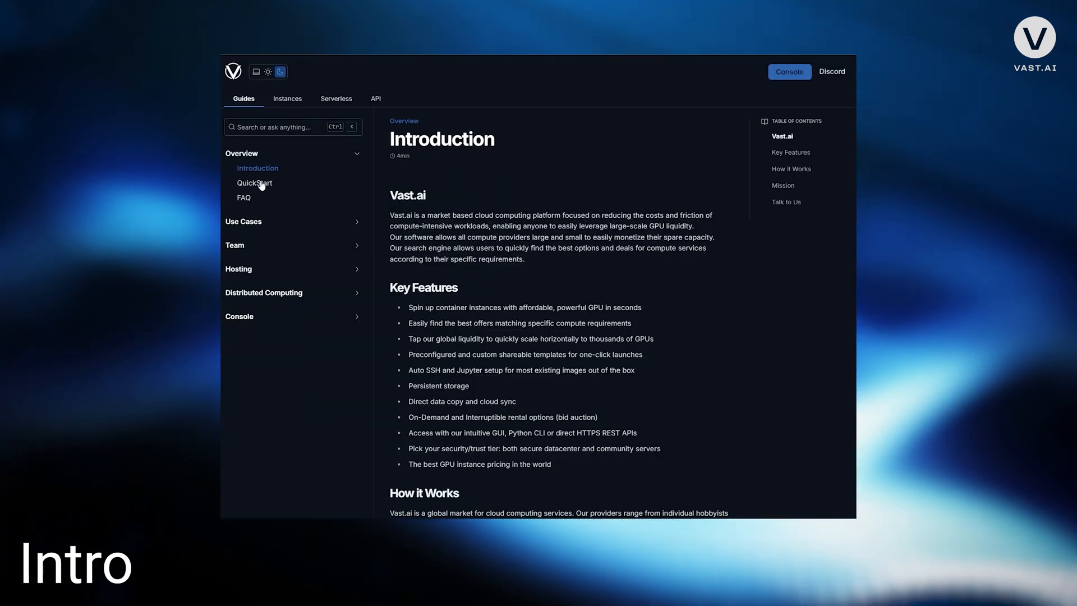
{"action": "left_click", "coordinate": [255, 183]}
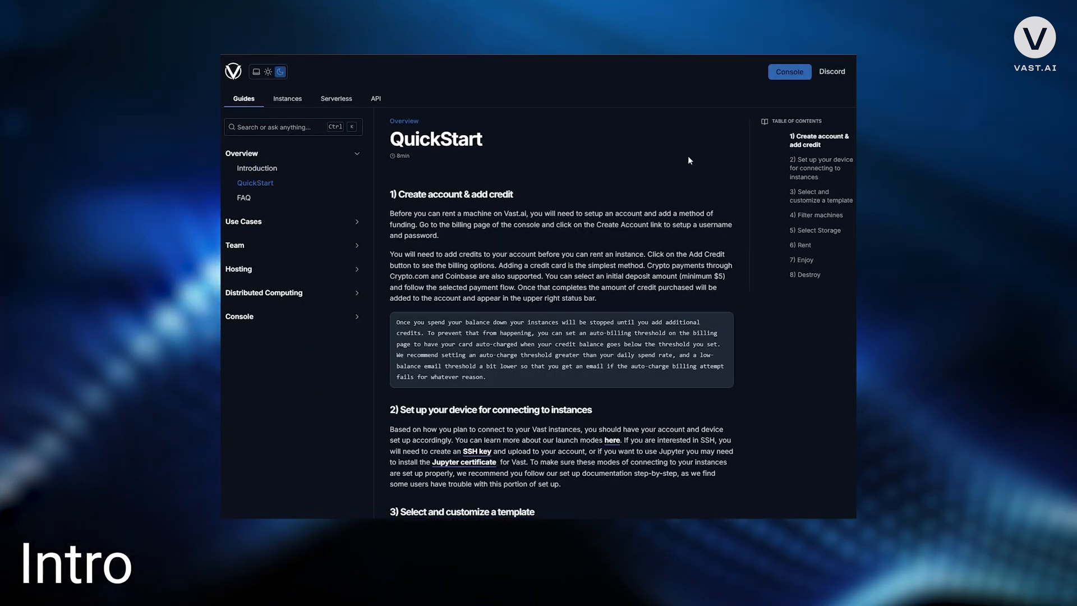
{"action": "scroll", "scroll_direction": "down", "scroll_amount": 3}
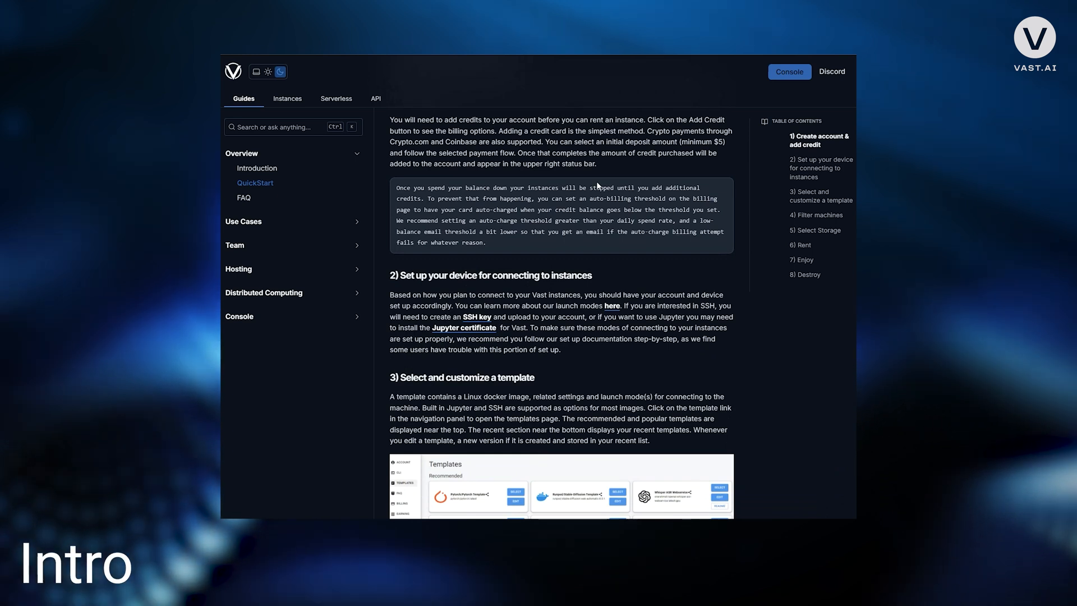
{"action": "scroll", "scroll_direction": "down", "scroll_amount": 3}
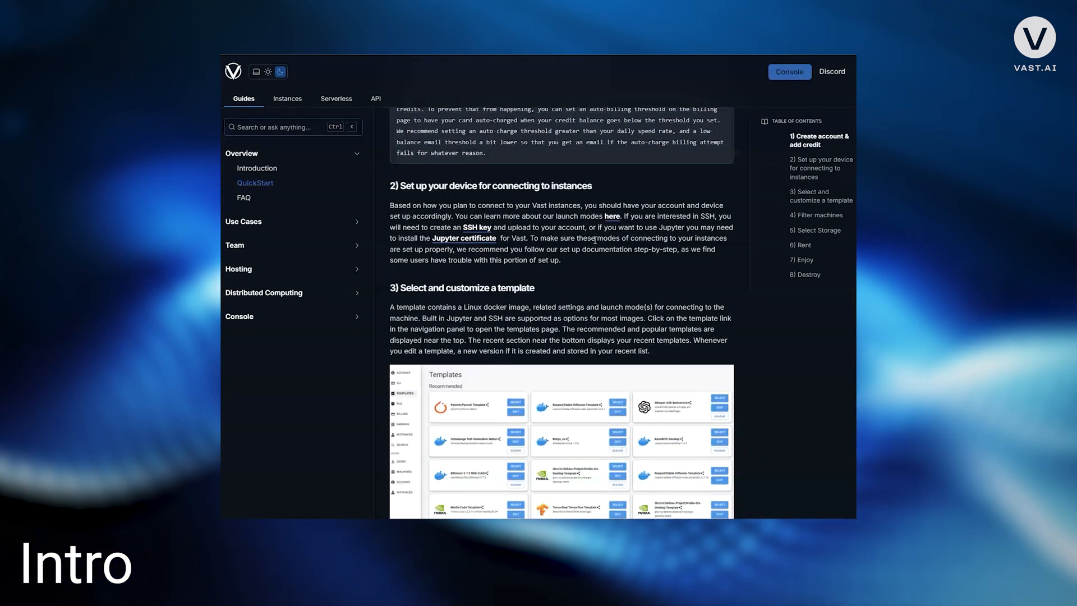
{"action": "scroll", "scroll_direction": "down", "scroll_amount": 3}
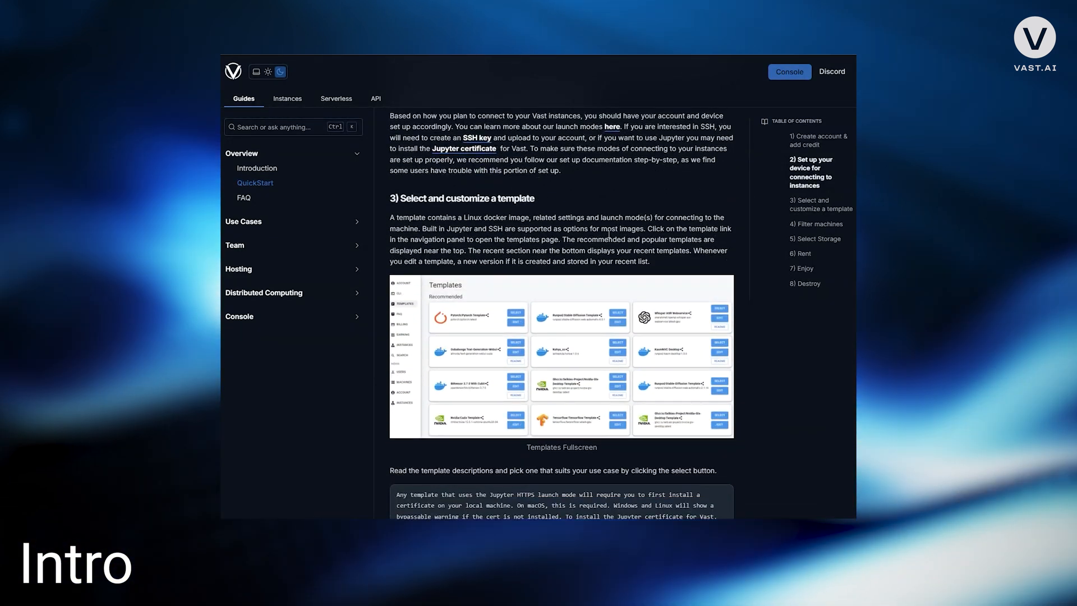
{"action": "scroll", "scroll_direction": "down", "scroll_amount": 3}
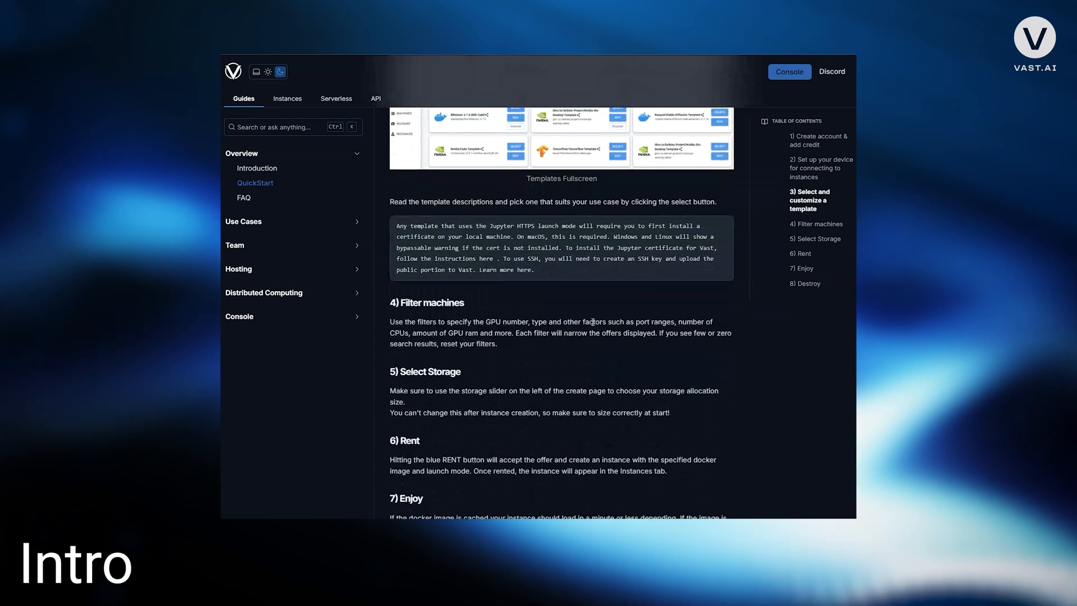
{"action": "scroll", "scroll_direction": "down", "scroll_amount": 3}
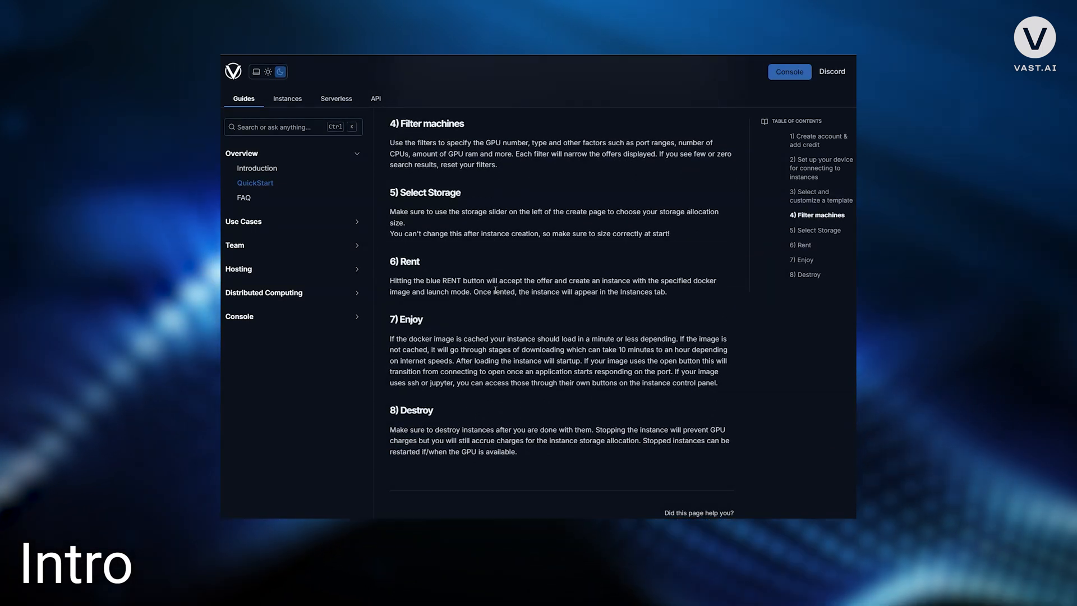
{"action": "left_click", "coordinate": [243, 221]}
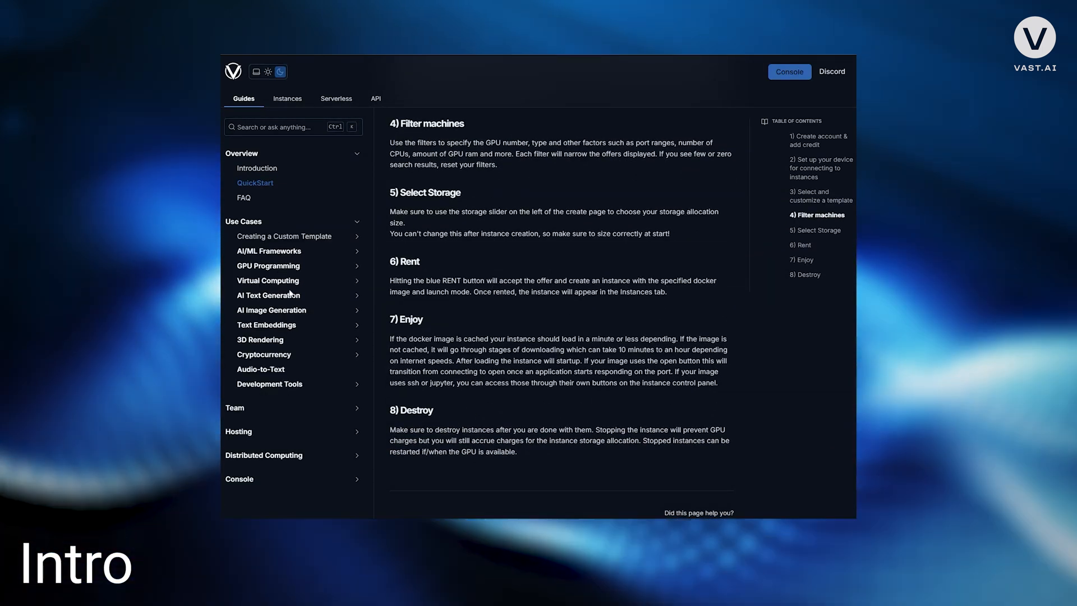
{"action": "left_click", "coordinate": [268, 295]}
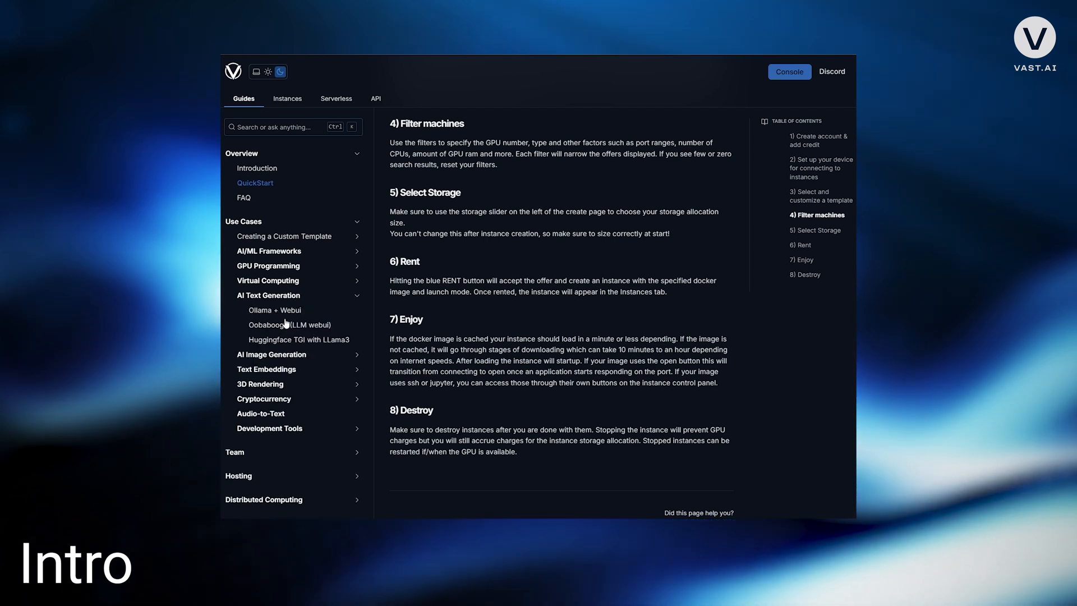
Open the Ollama + Webui guide and scroll through its Find and rent your GPU steps
{"action": "left_click", "coordinate": [275, 309]}
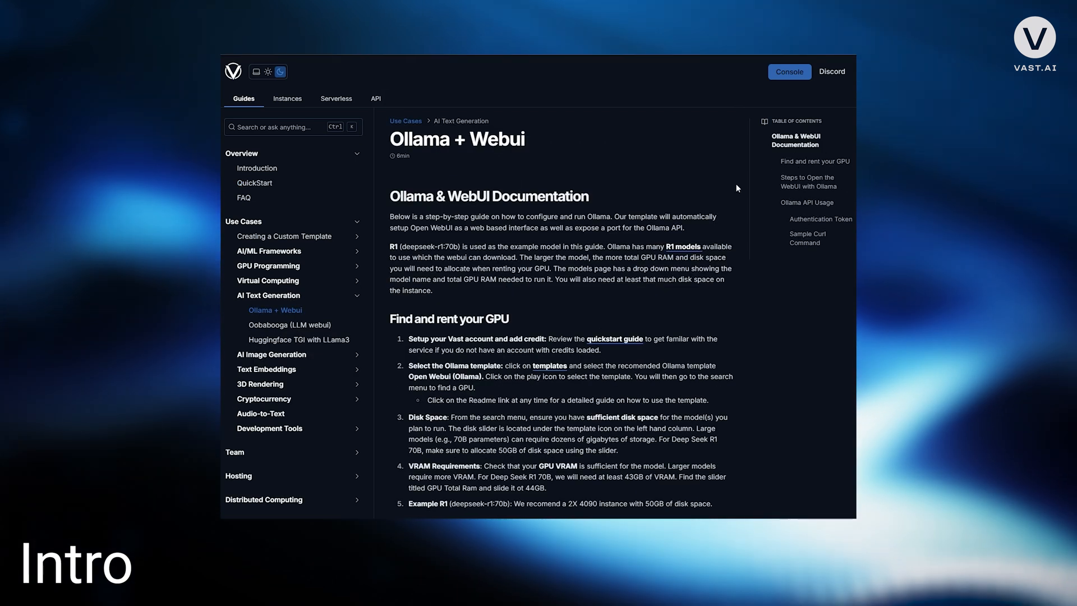
{"action": "mouse_move", "coordinate": [654, 164]}
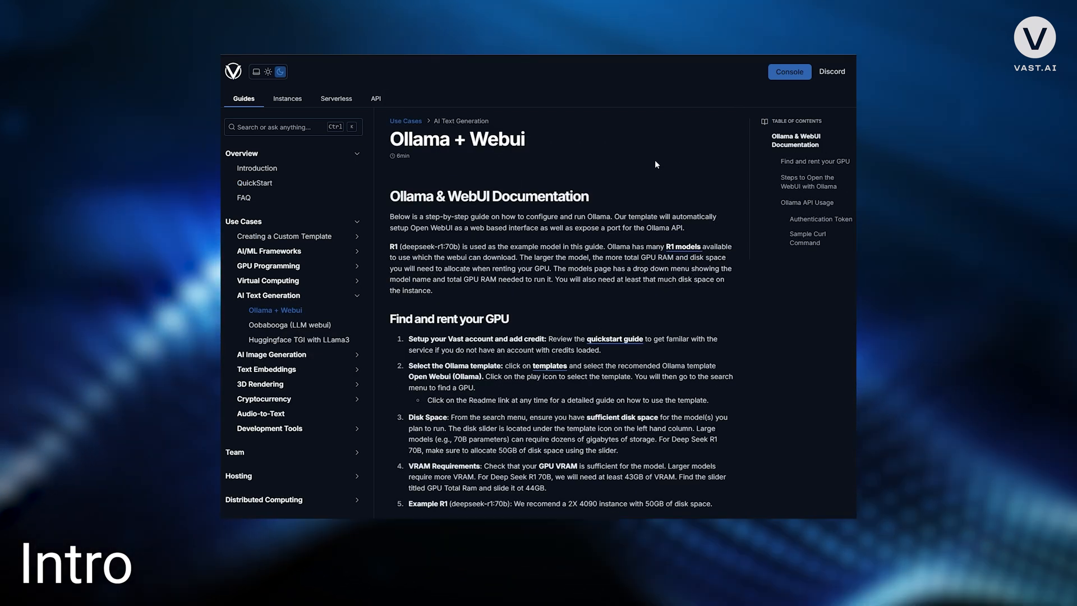
{"action": "mouse_move", "coordinate": [438, 257]}
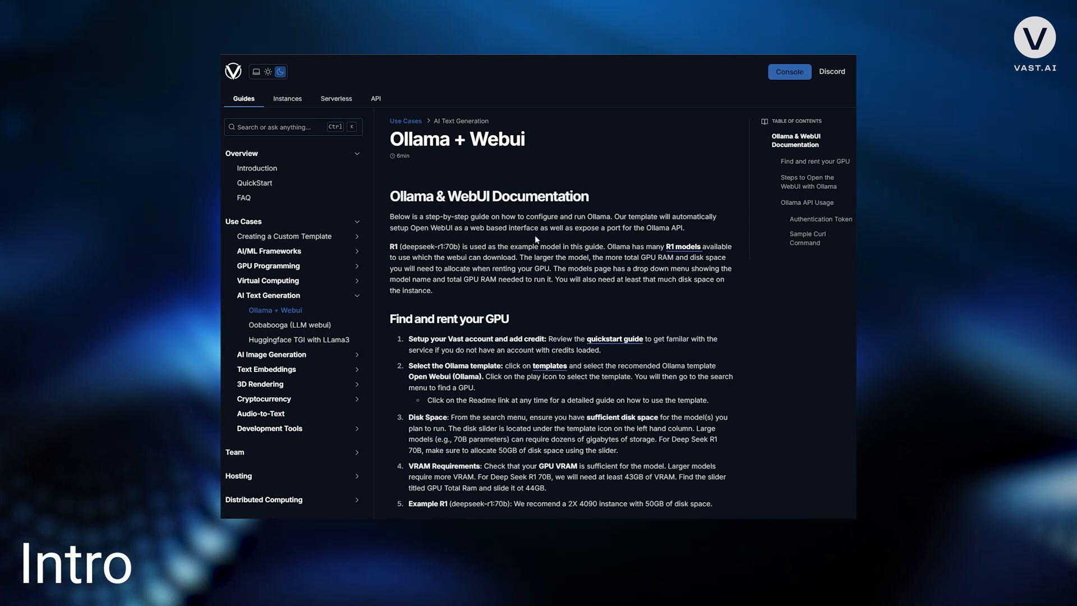
{"action": "mouse_move", "coordinate": [566, 220]}
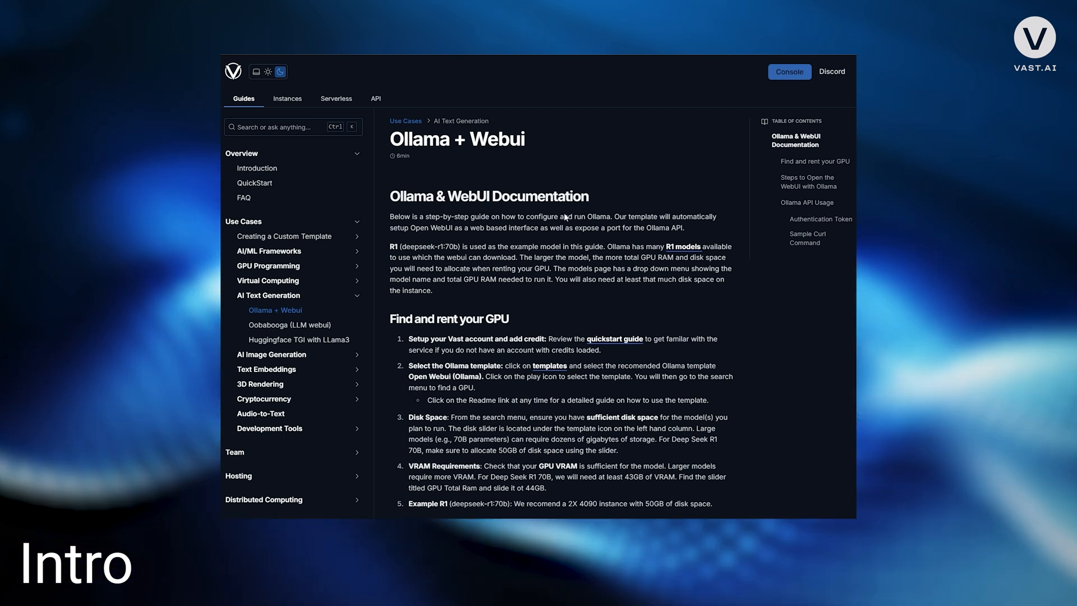
{"action": "scroll", "scroll_direction": "down", "scroll_amount": 3}
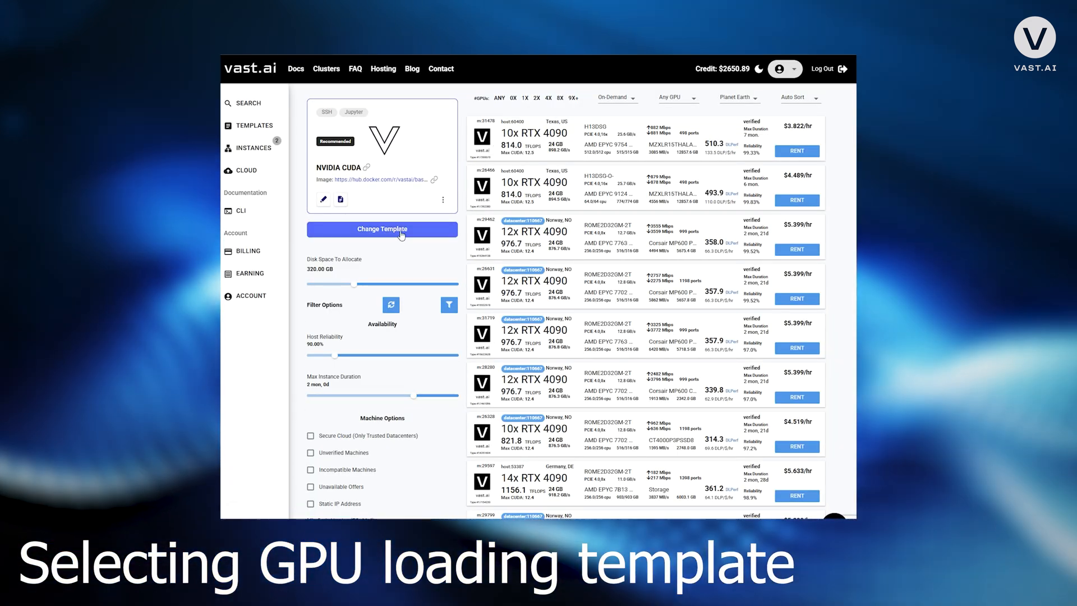
Swap the NVIDIA CUDA template for the Open Webui (Ollama) template
{"action": "left_click", "coordinate": [382, 229]}
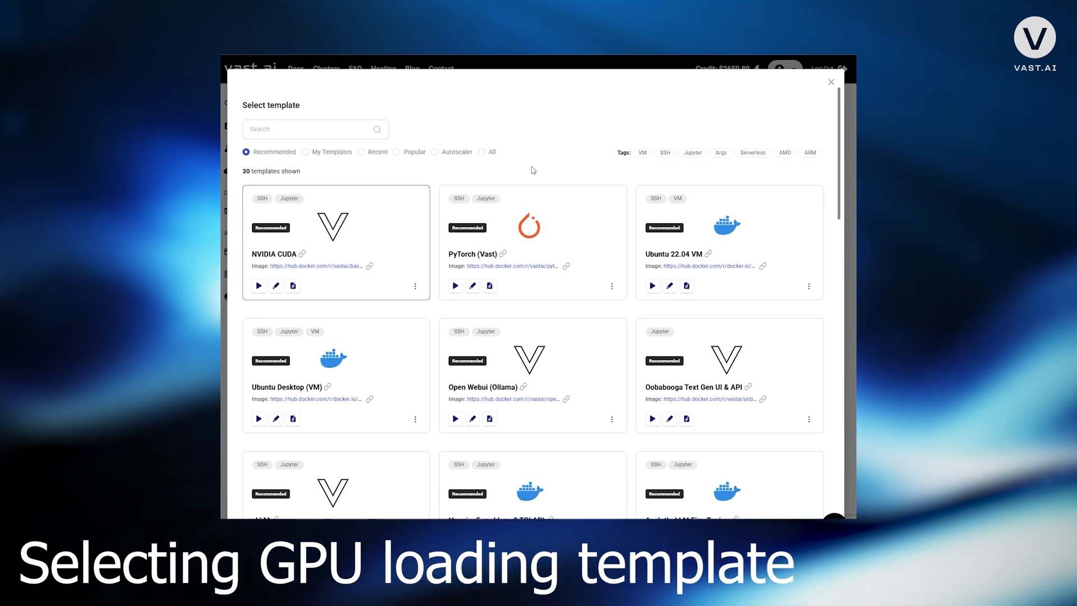
{"action": "mouse_move", "coordinate": [582, 125]}
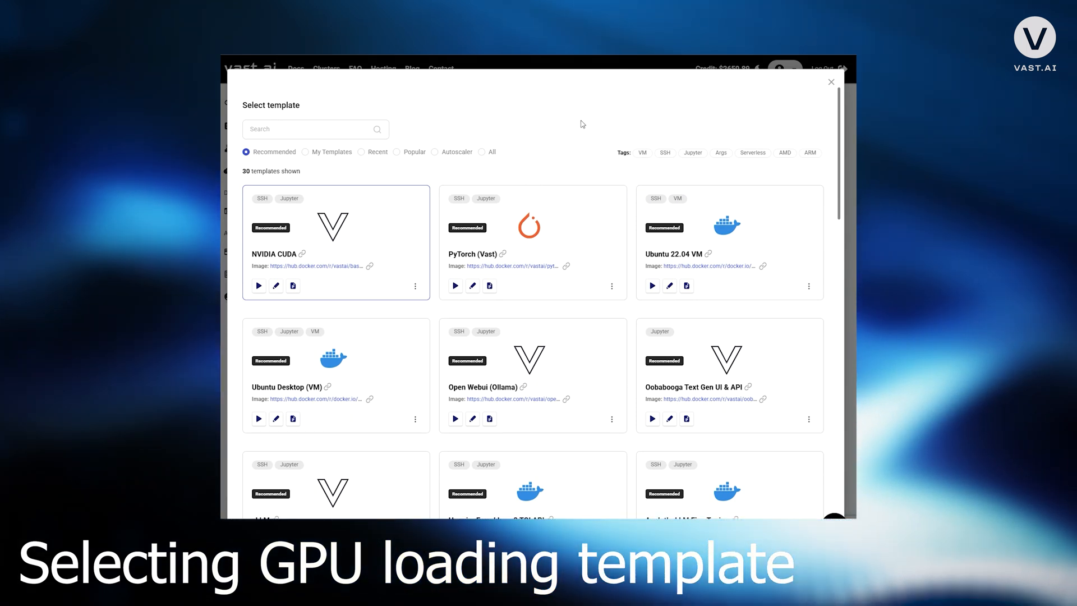
{"action": "mouse_move", "coordinate": [455, 418]}
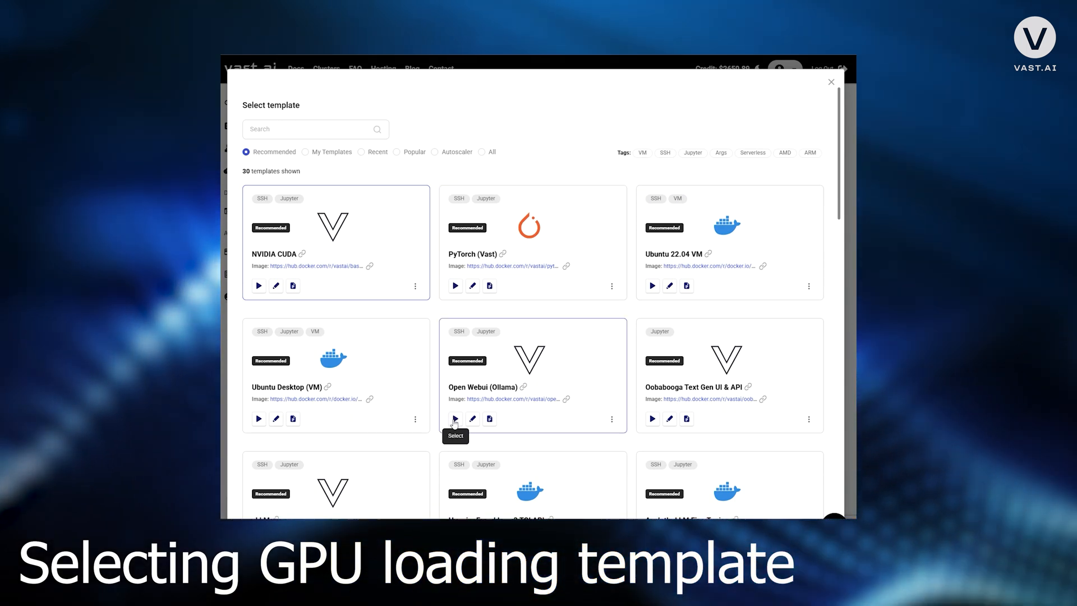
{"action": "left_click", "coordinate": [454, 418]}
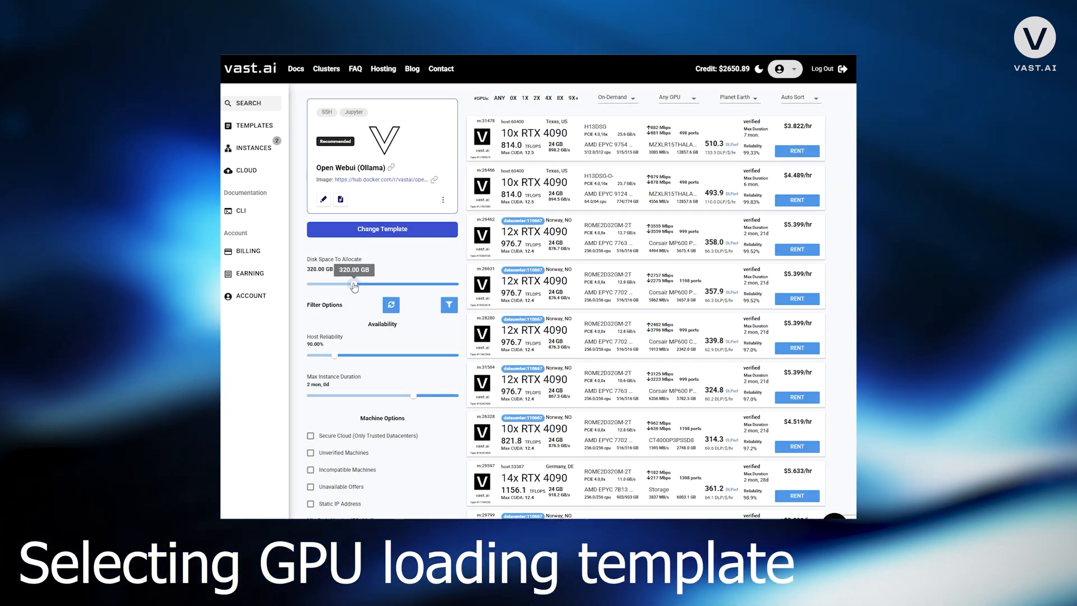
Reduce disk space to about 61 GB and filter the offers to RTX 4090 GPUs
{"action": "left_click_drag", "start_coordinate": [353, 282], "coordinate": [336, 282]}
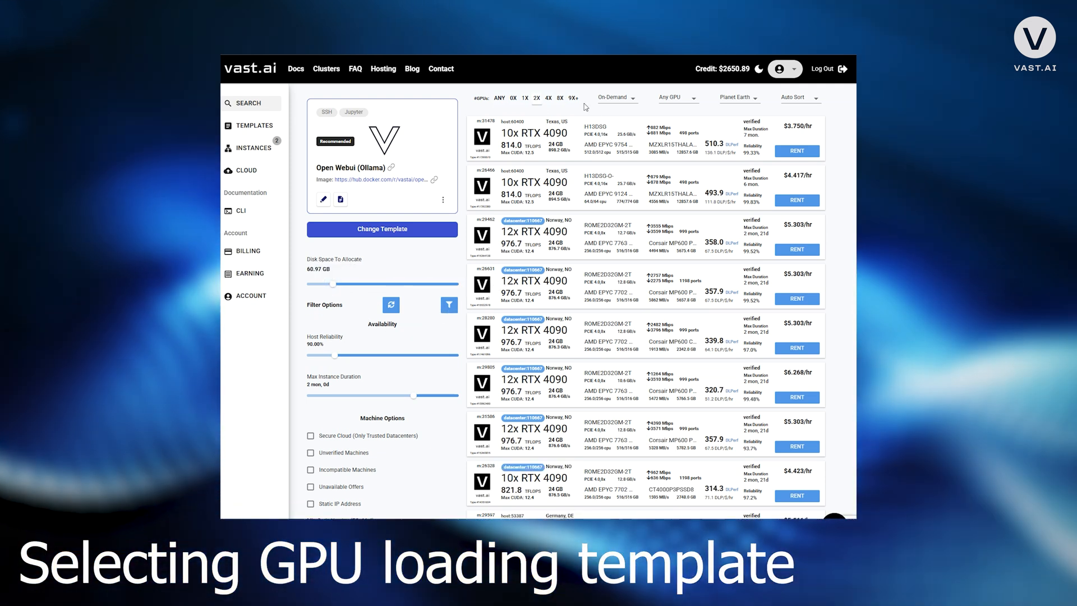
{"action": "left_click", "coordinate": [673, 97]}
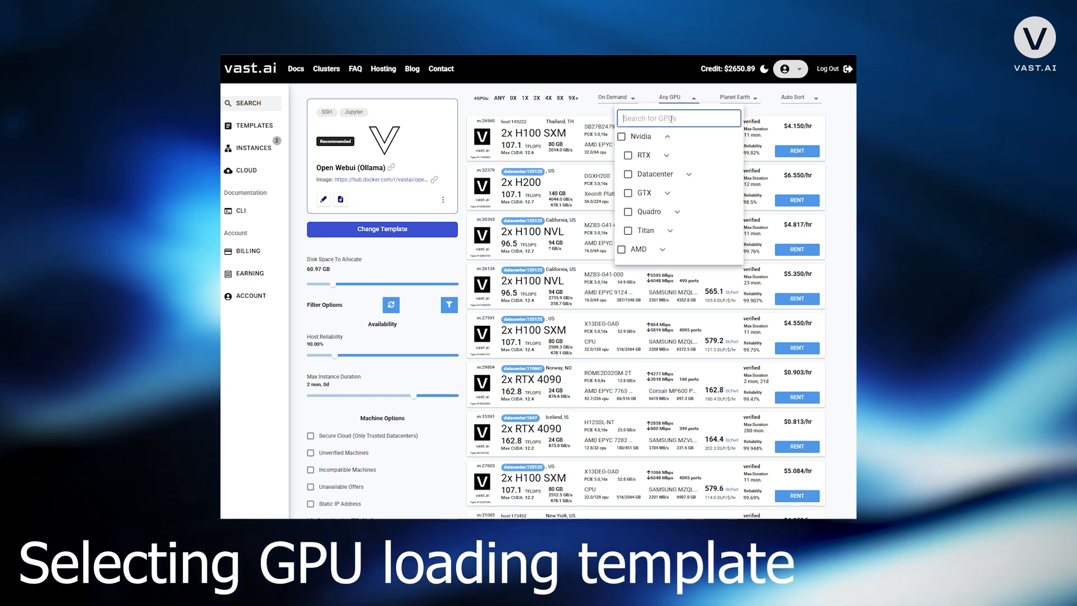
{"action": "type", "text": "4090"}
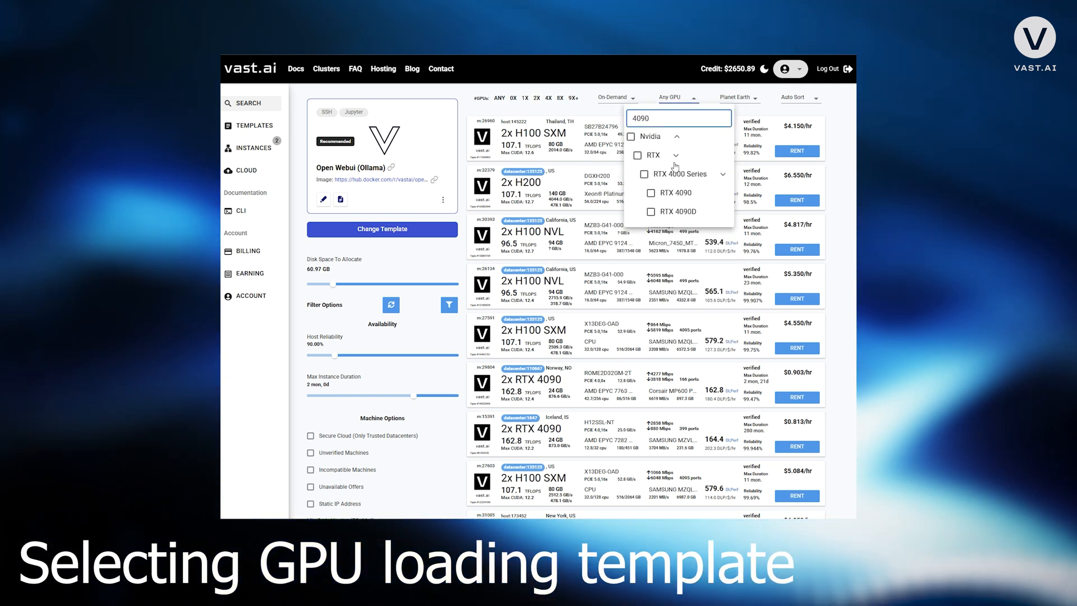
{"action": "left_click", "coordinate": [650, 192]}
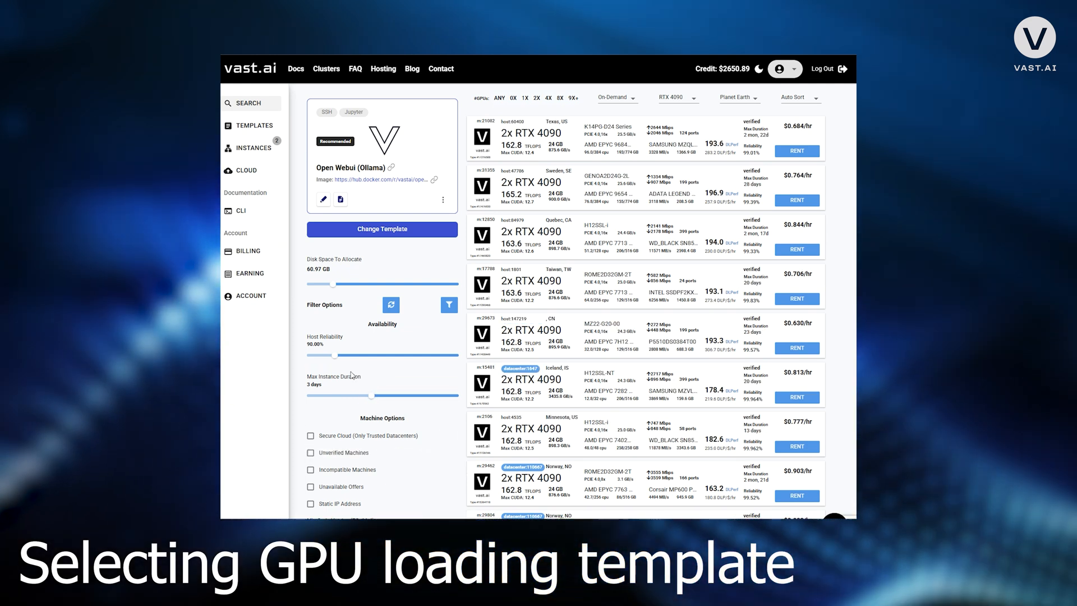
{"action": "mouse_move", "coordinate": [835, 152]}
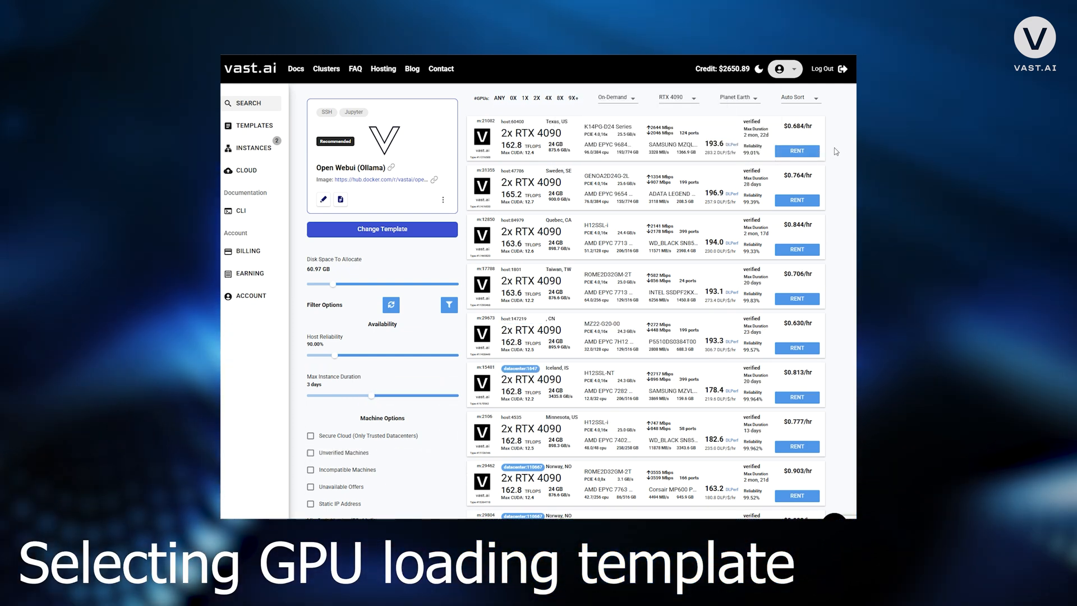
{"action": "mouse_move", "coordinate": [632, 235]}
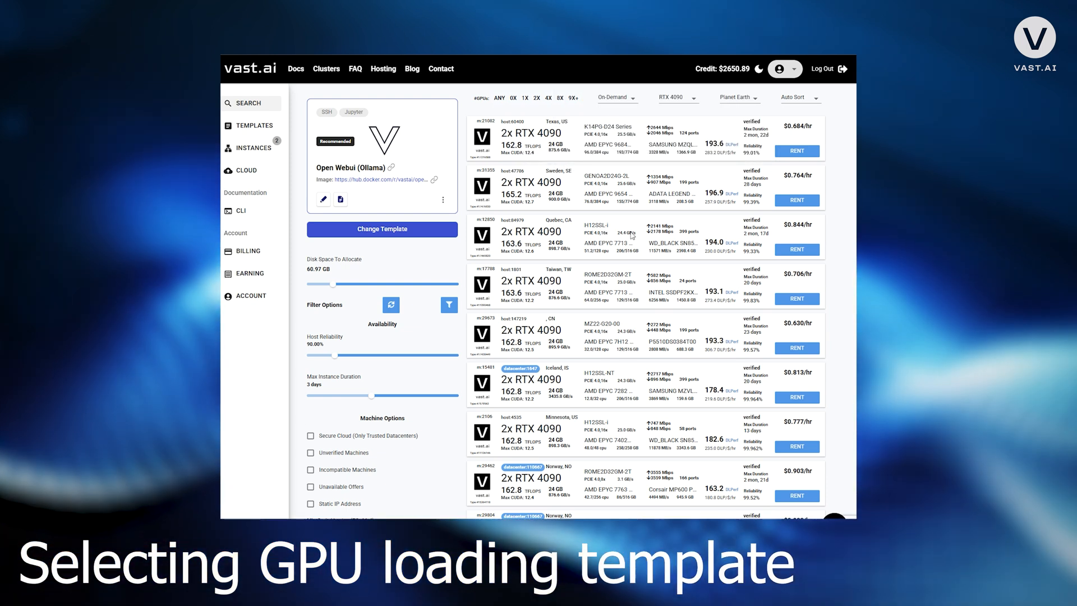
Rent the Iceland 2x RTX 4090 offer at $0.813/hr and view the Instances list
{"action": "scroll", "scroll_direction": "down", "scroll_amount": 3}
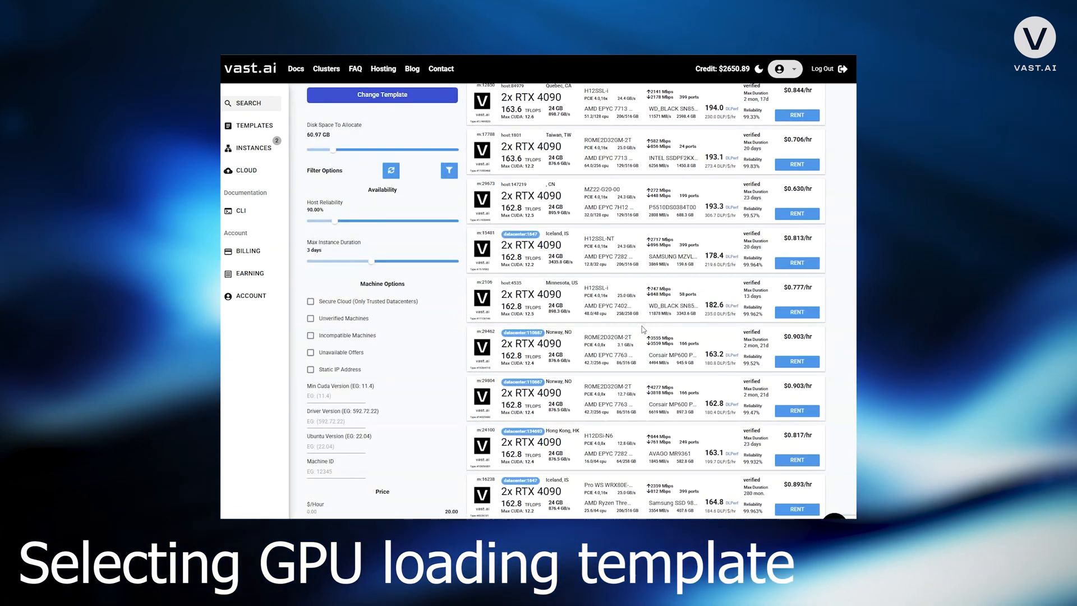
{"action": "scroll", "scroll_direction": "up", "scroll_amount": 3}
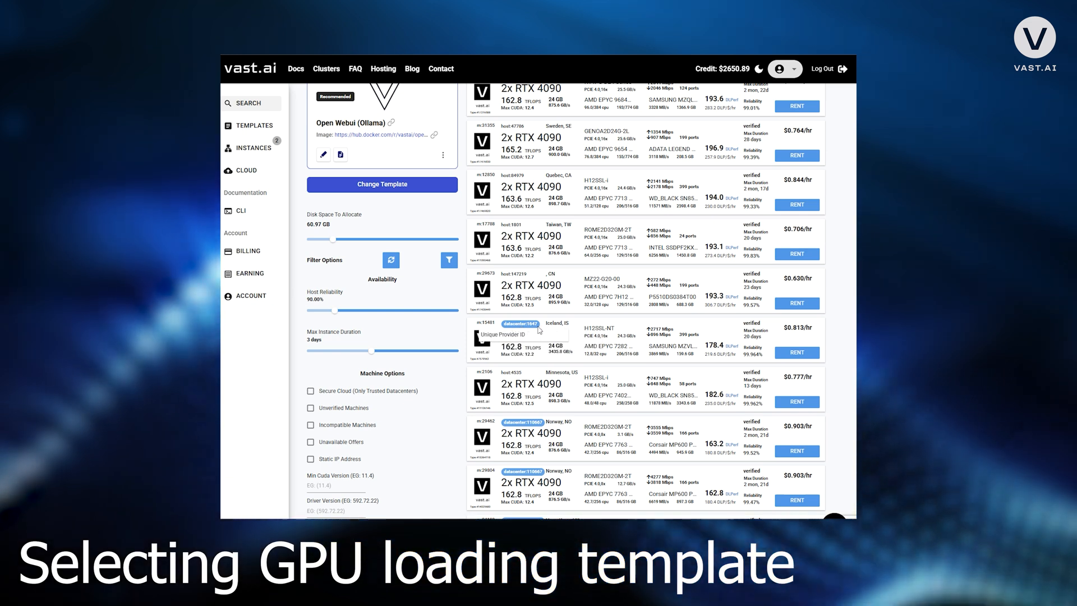
{"action": "scroll", "scroll_direction": "up", "scroll_amount": 3}
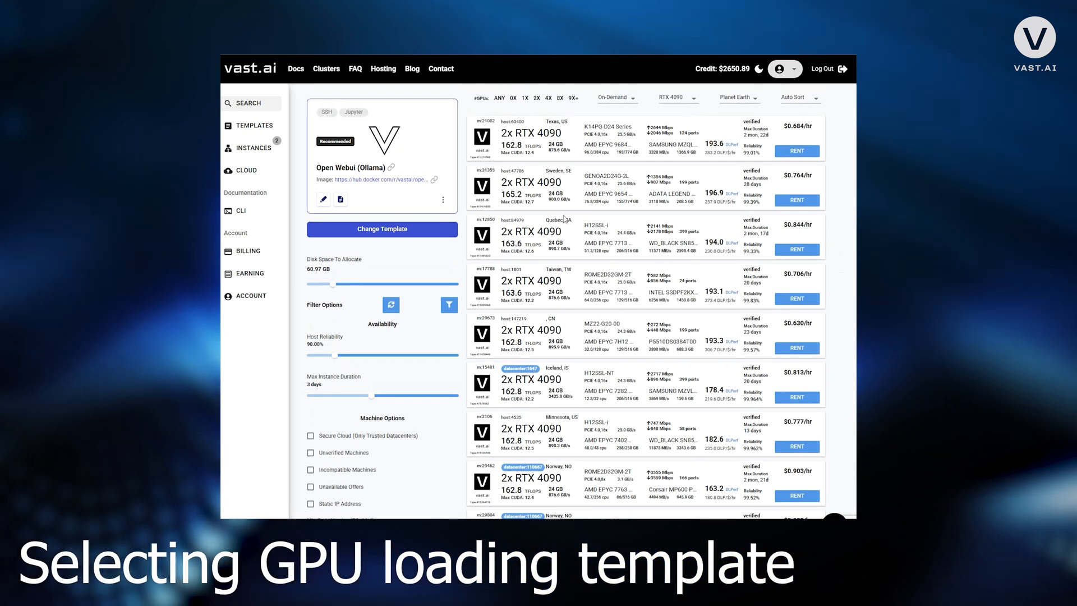
{"action": "scroll", "scroll_direction": "down", "scroll_amount": 3}
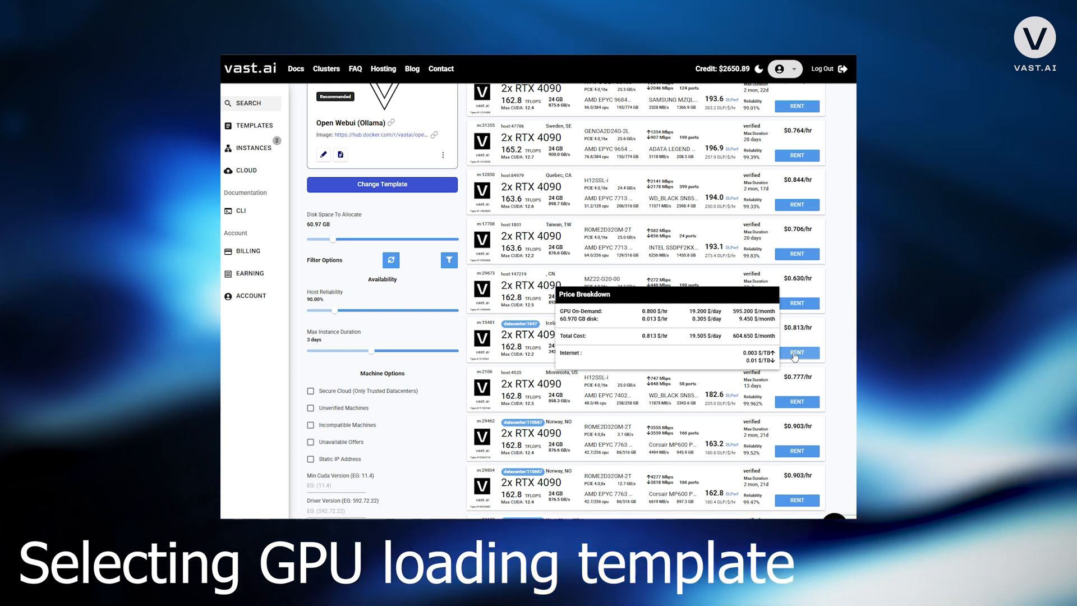
{"action": "left_click", "coordinate": [796, 352]}
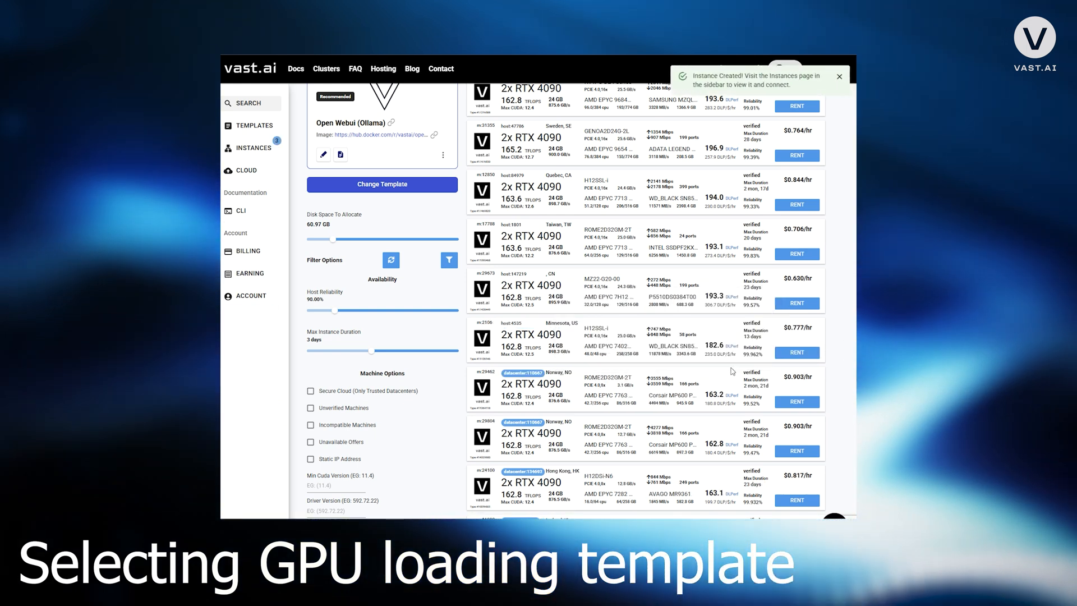
{"action": "left_click", "coordinate": [253, 147]}
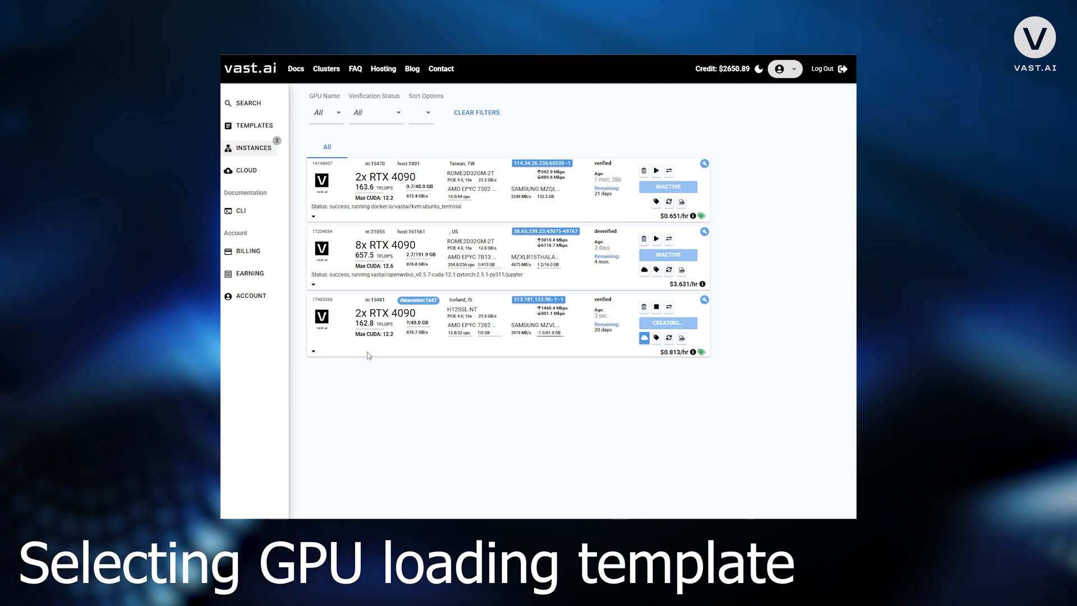
Expand the Iceland instance's details and open its Instance Portal
{"action": "left_click", "coordinate": [313, 351]}
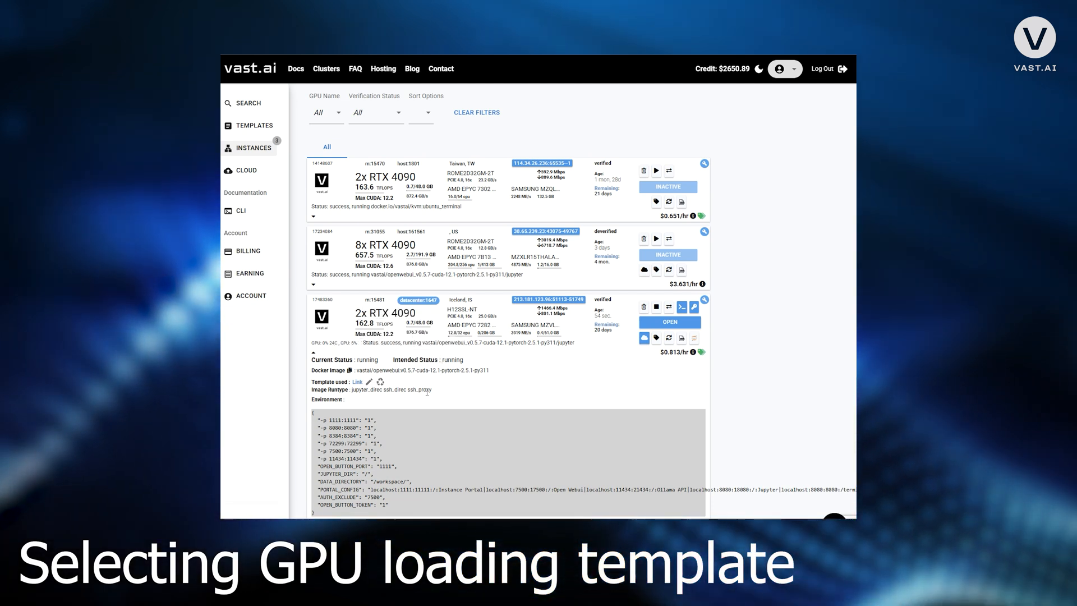
{"action": "mouse_move", "coordinate": [670, 322]}
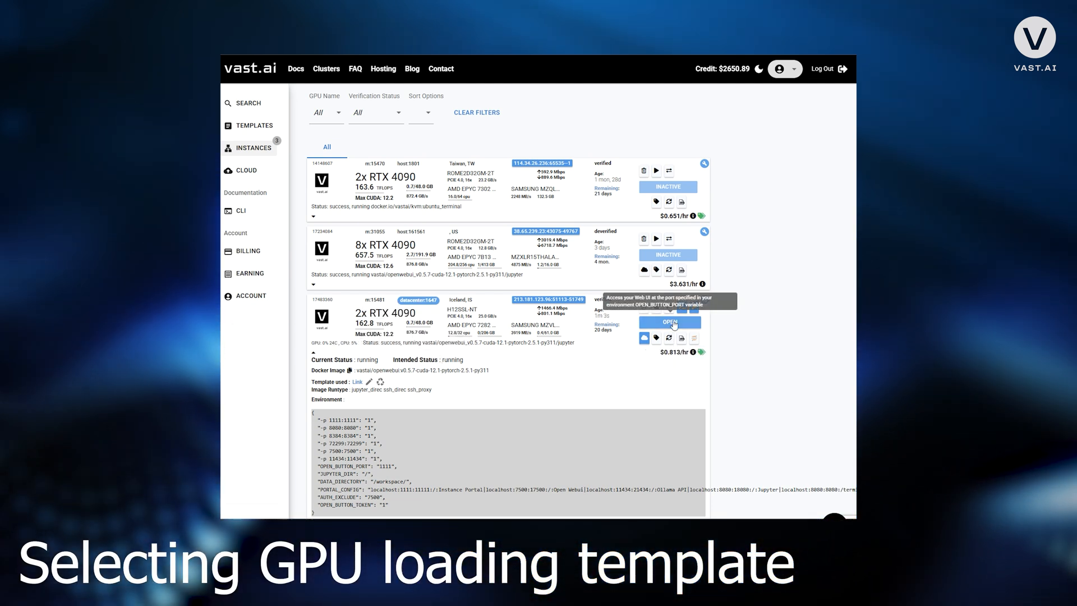
{"action": "left_click", "coordinate": [670, 321]}
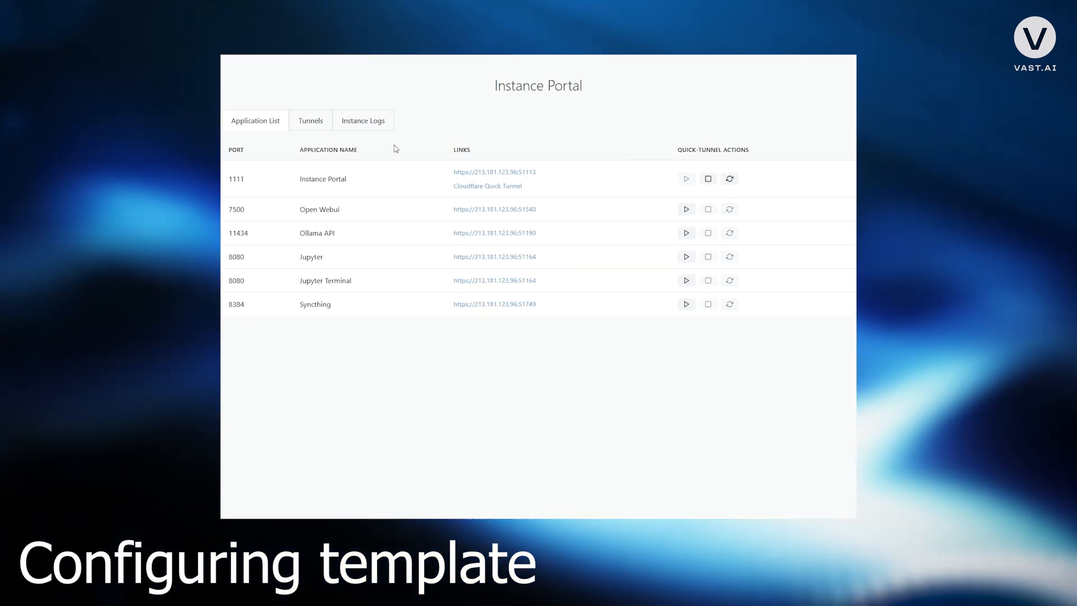
{"action": "mouse_move", "coordinate": [462, 270]}
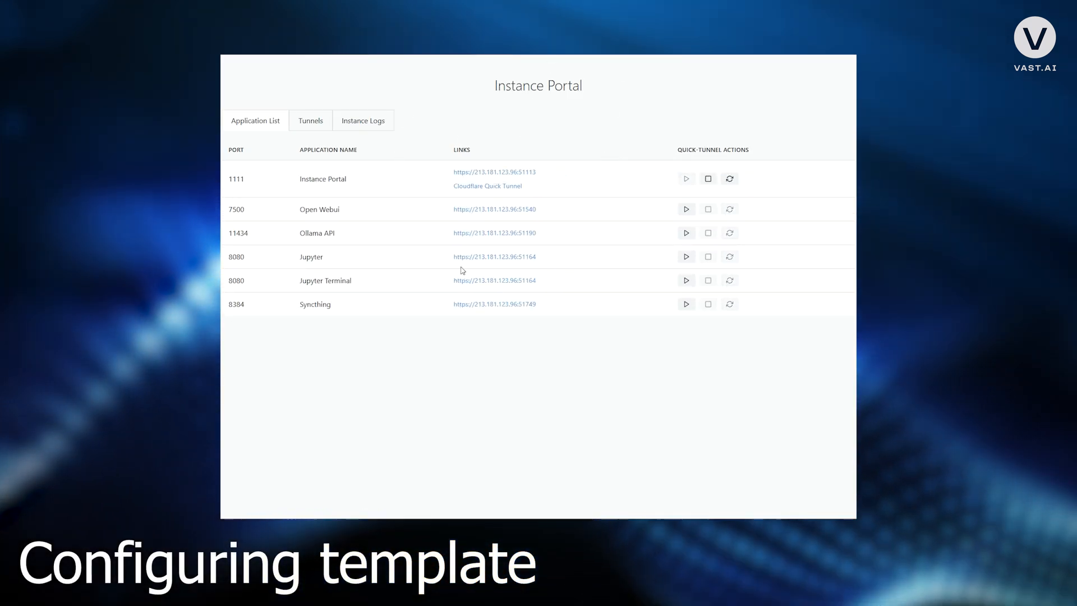
{"action": "mouse_move", "coordinate": [415, 119]}
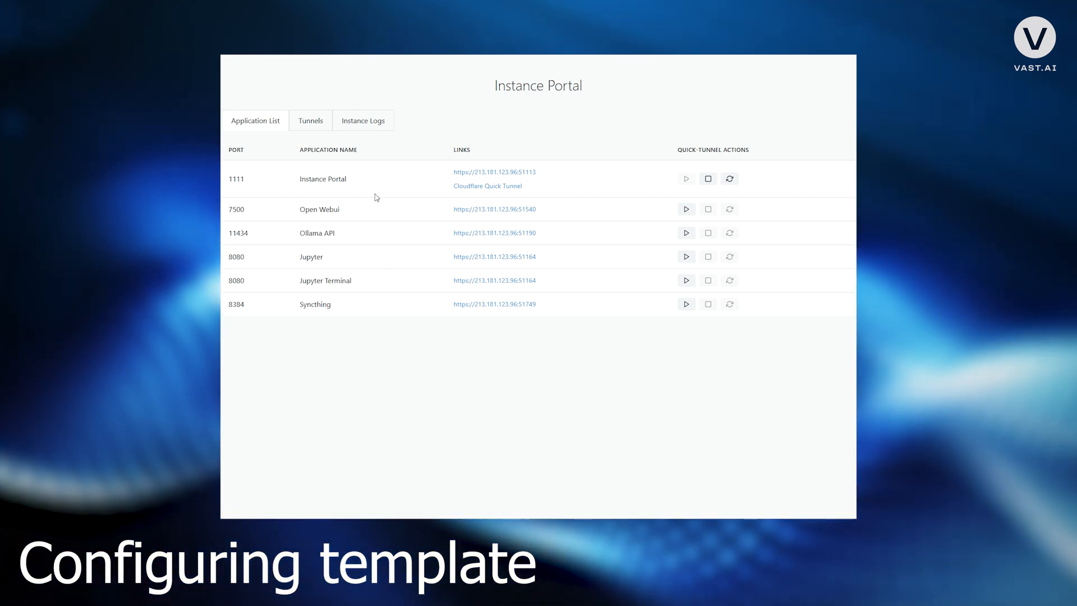
{"action": "mouse_move", "coordinate": [306, 208]}
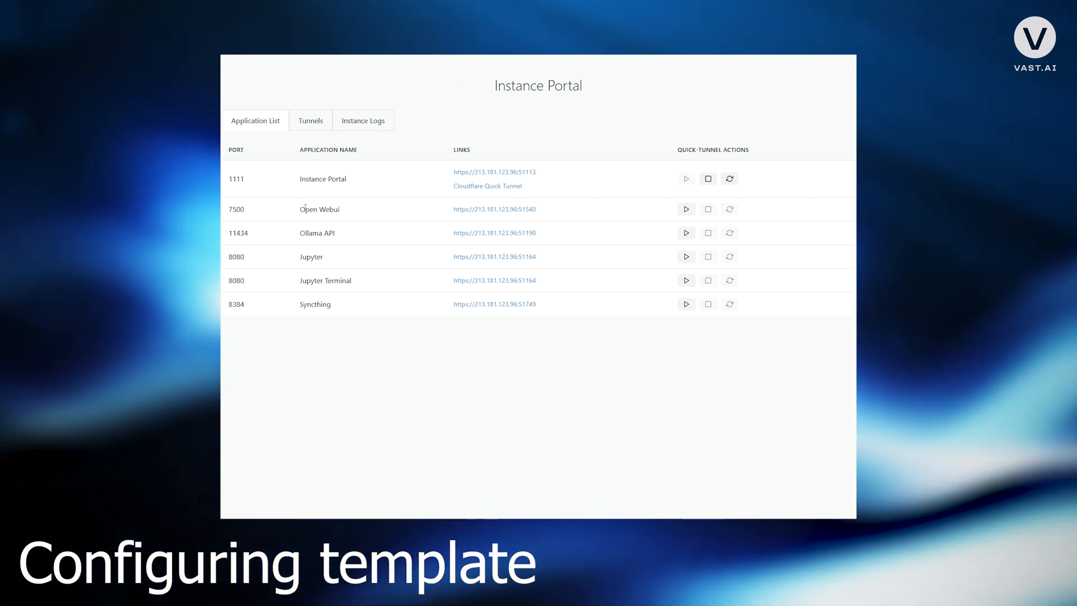
{"action": "mouse_move", "coordinate": [536, 217]}
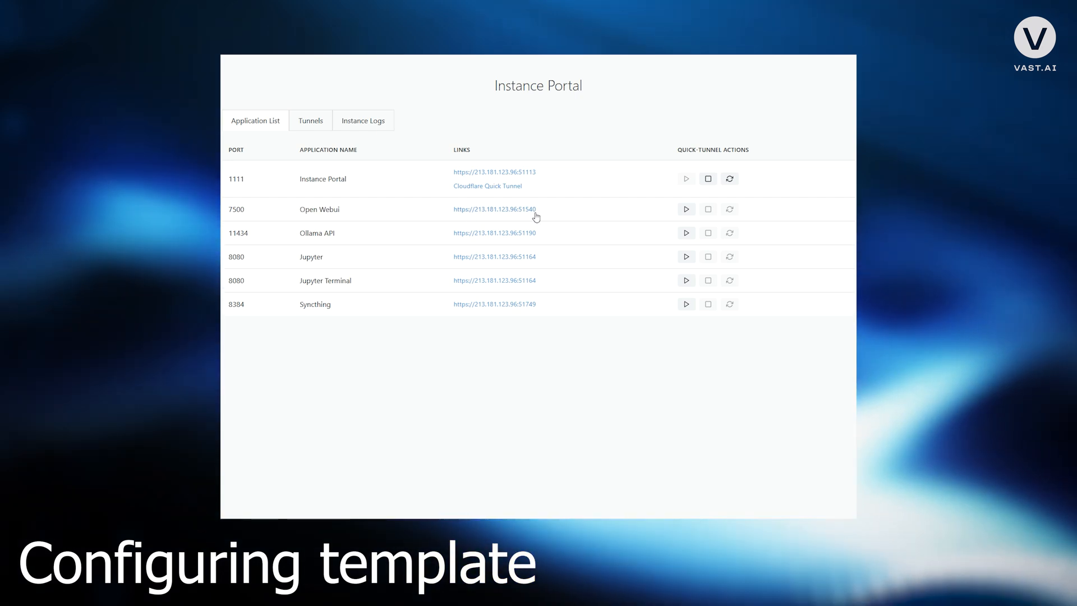
{"action": "mouse_move", "coordinate": [484, 239]}
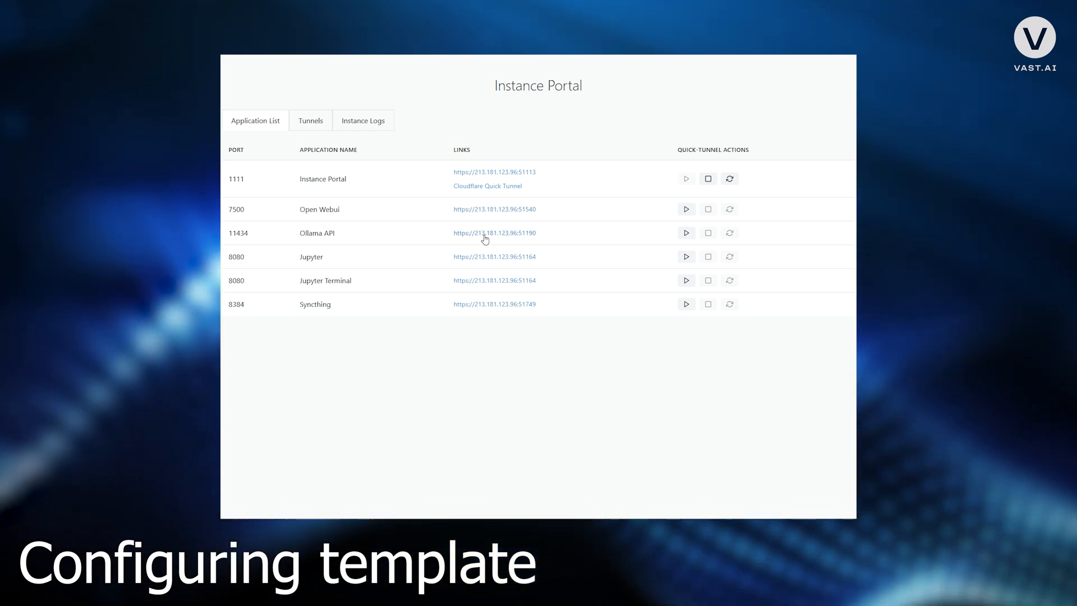
{"action": "mouse_move", "coordinate": [502, 210]}
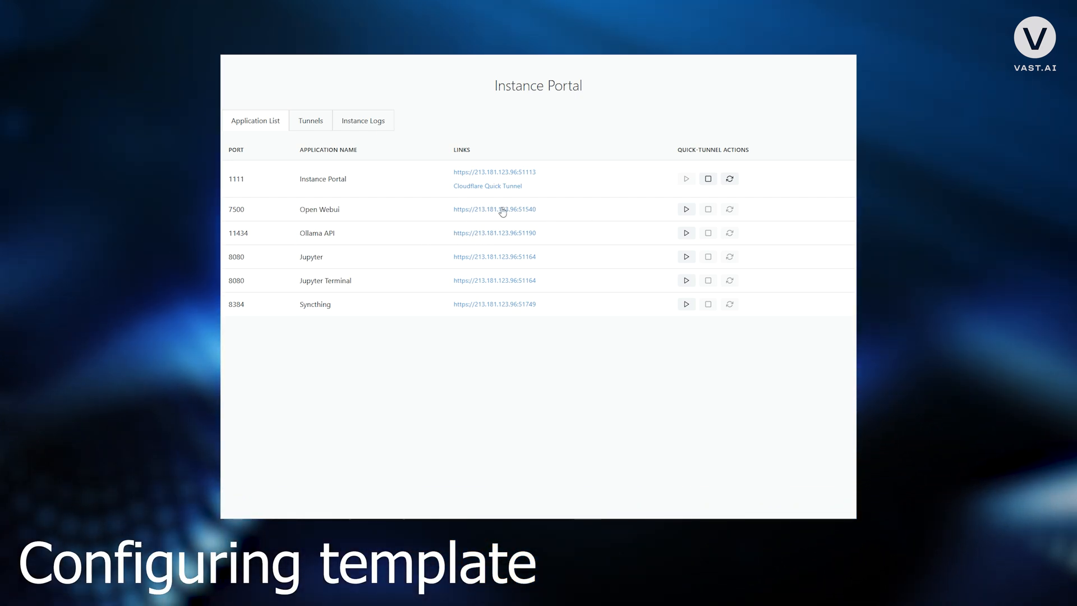
Launch Open Webui on port 7500 from the portal's Application List
{"action": "left_click", "coordinate": [494, 209]}
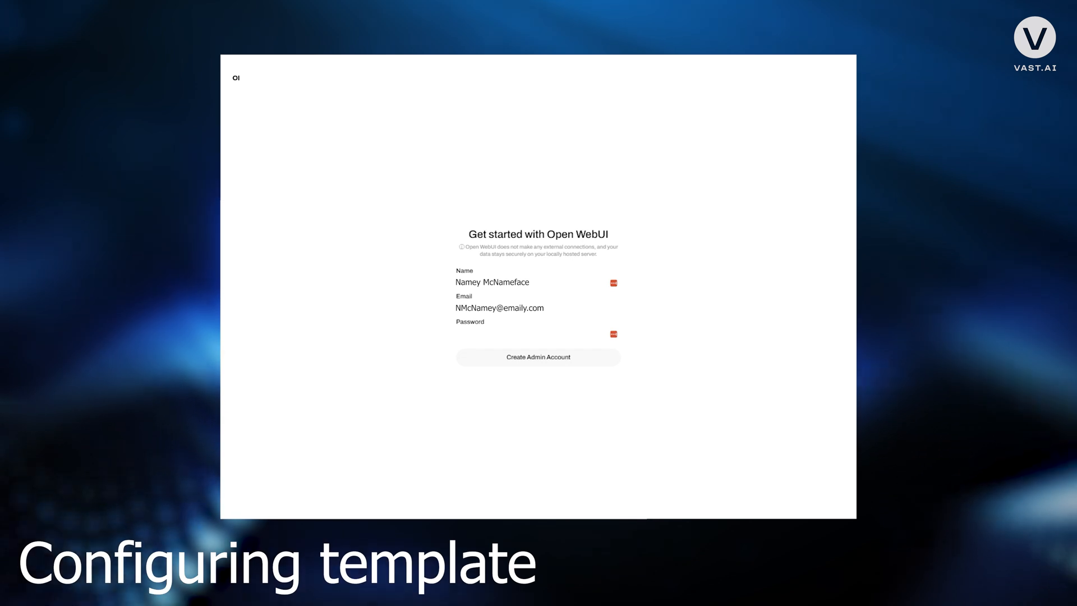
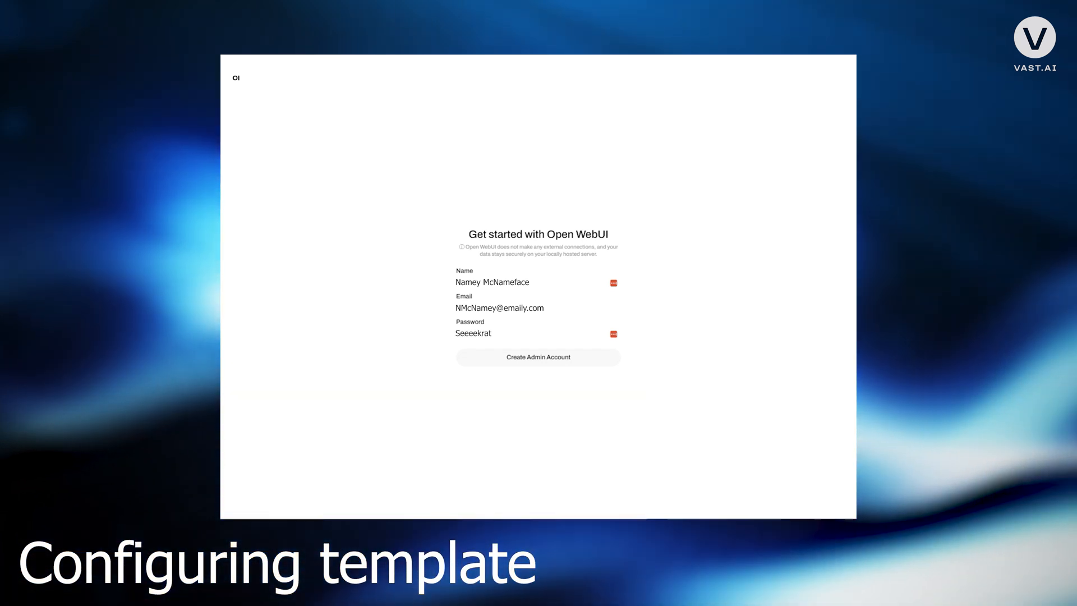
{"action": "mouse_move", "coordinate": [686, 187]}
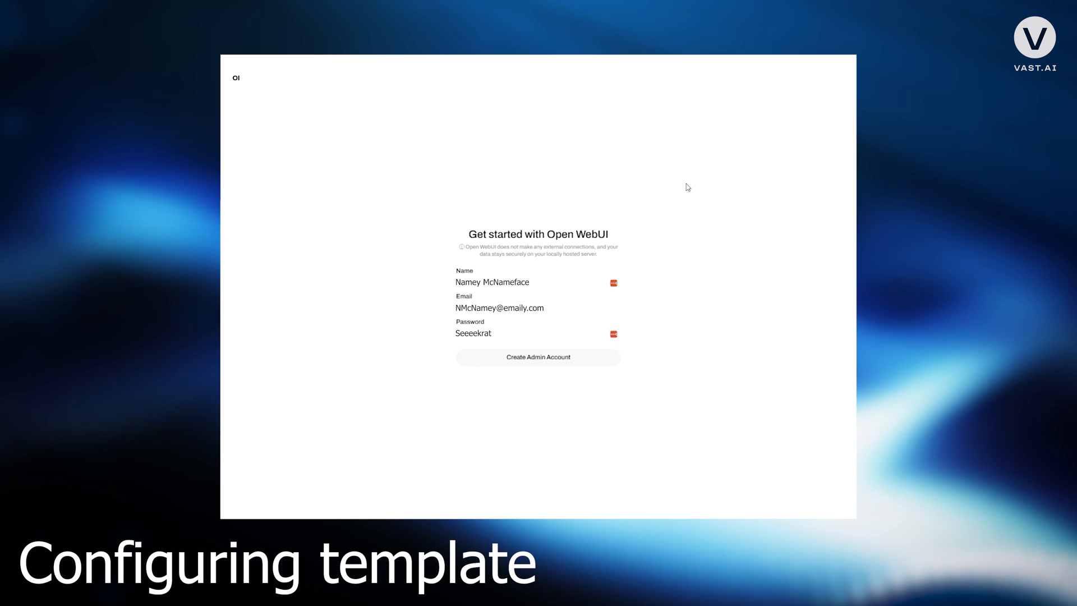
{"action": "left_click", "coordinate": [538, 357]}
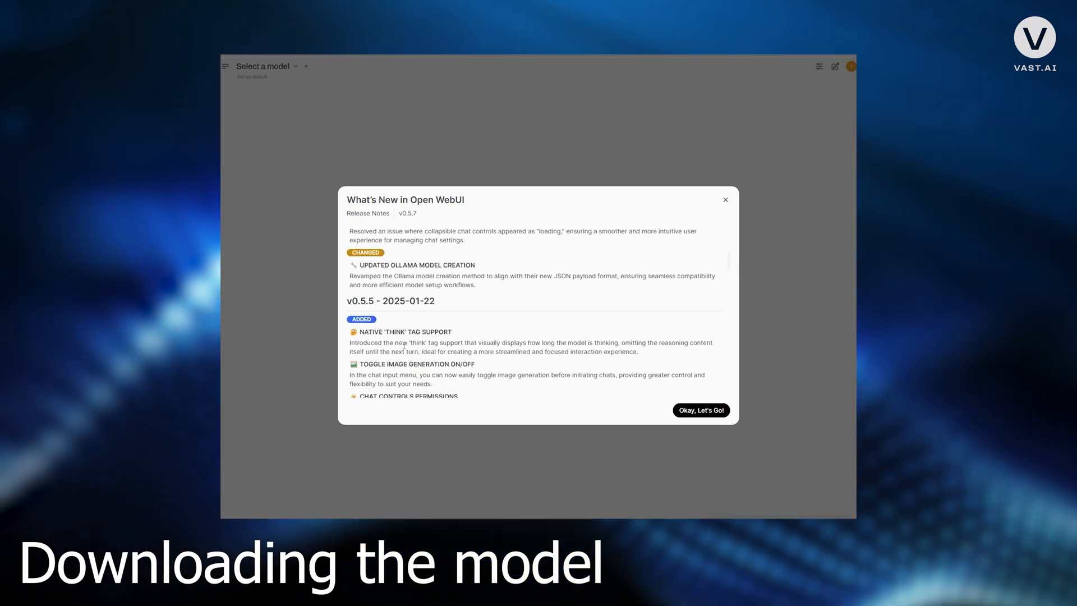
Close the What's New release notes with "Okay, Let's Go!"
{"action": "left_click", "coordinate": [700, 410]}
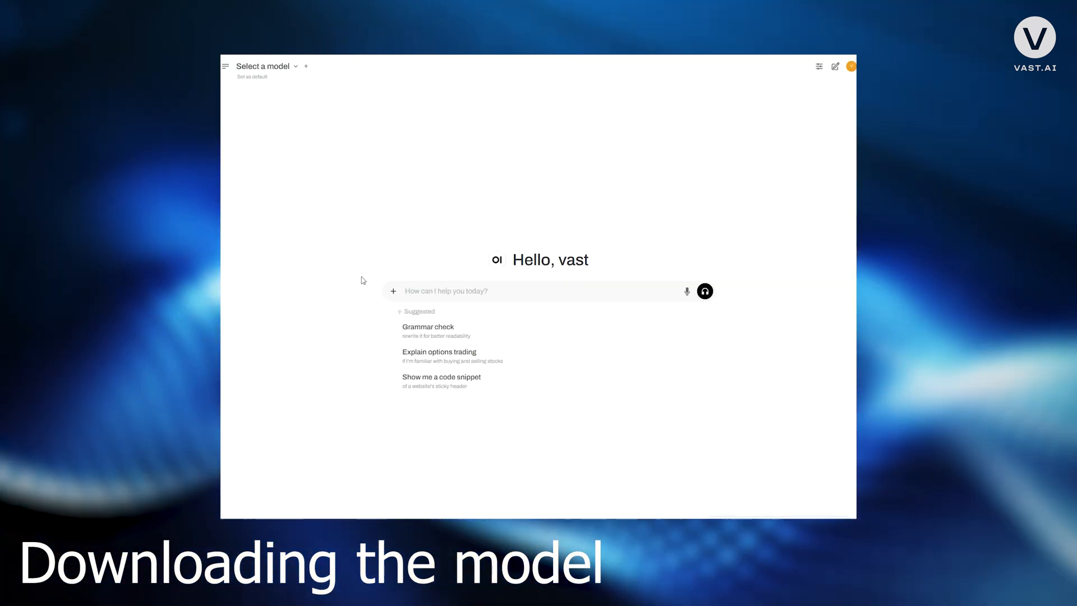
{"action": "mouse_move", "coordinate": [484, 230]}
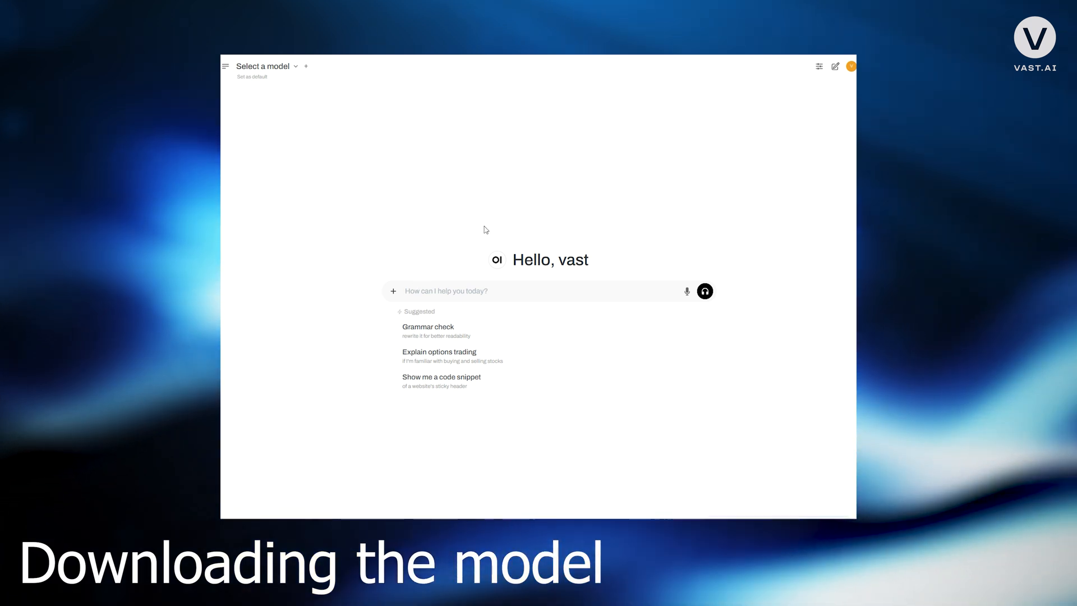
{"action": "mouse_move", "coordinate": [324, 154]}
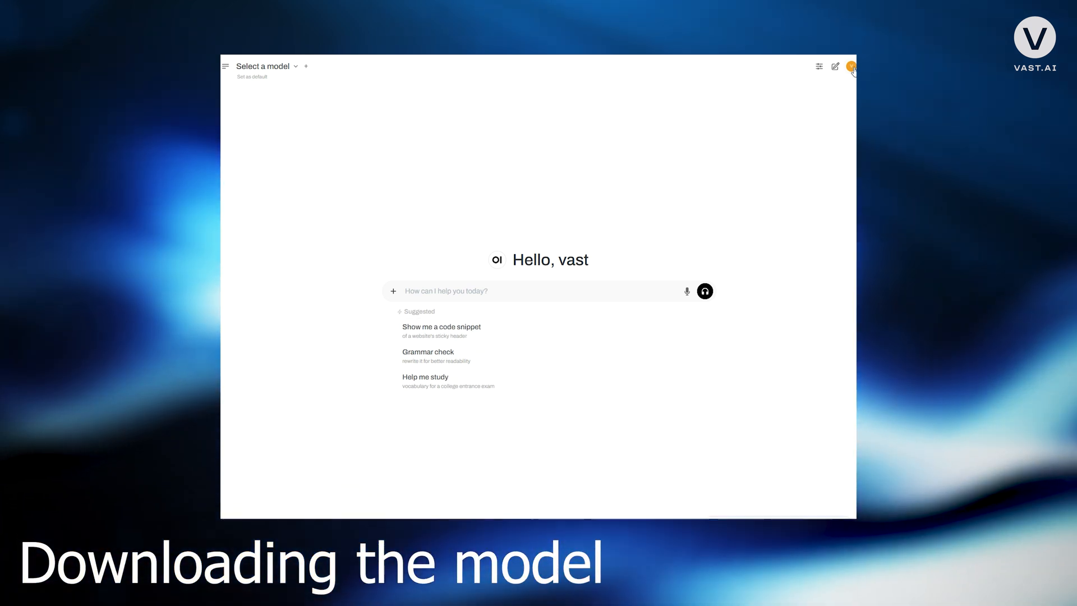
Go to Admin Panel > Settings > Models and bring up the Manage Models download window
{"action": "left_click", "coordinate": [851, 67]}
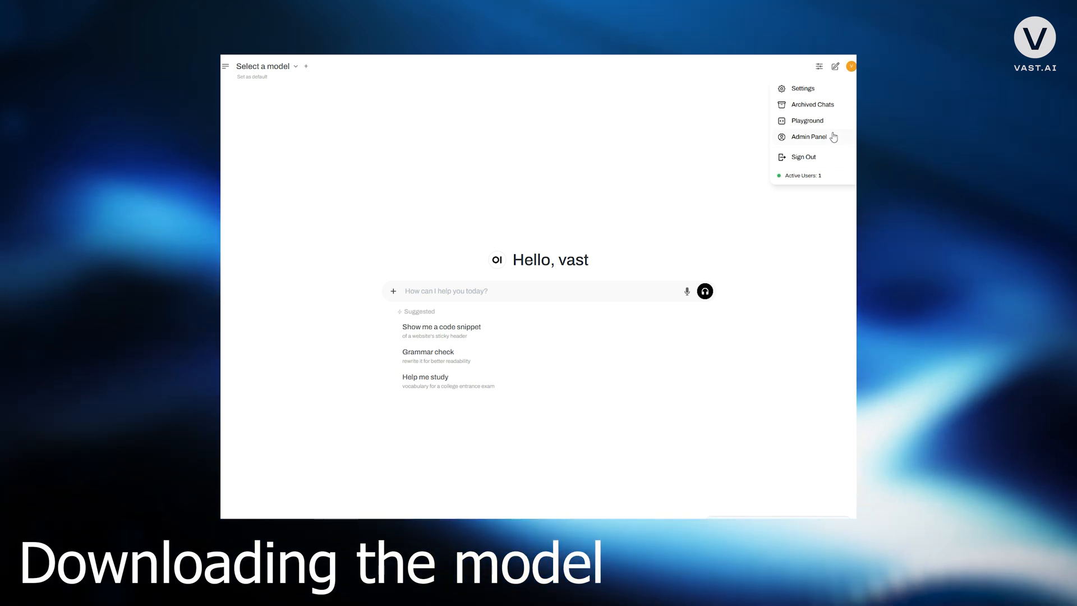
{"action": "left_click", "coordinate": [808, 137]}
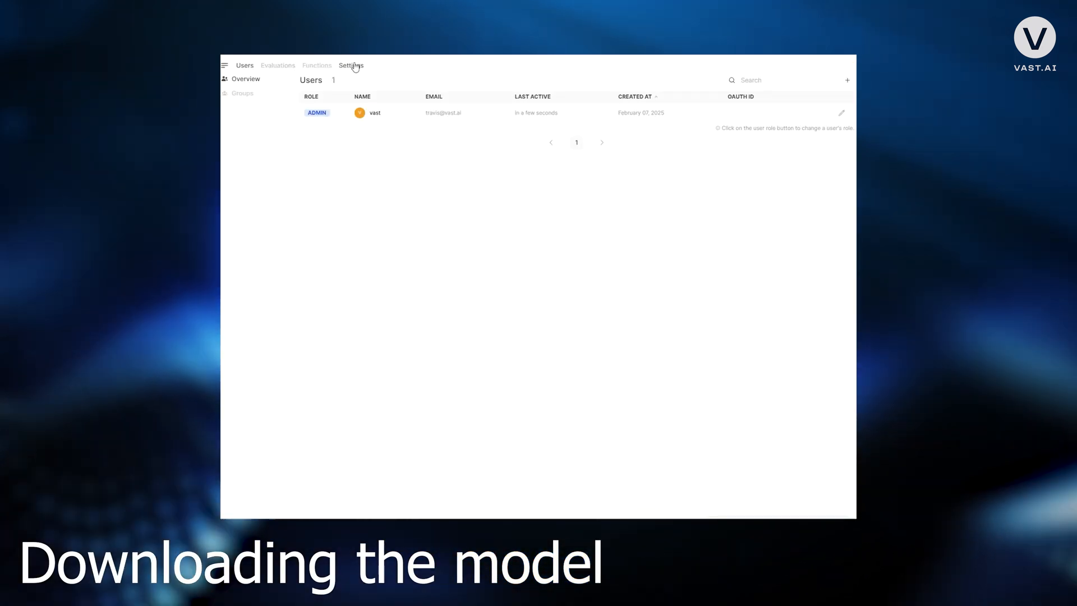
{"action": "left_click", "coordinate": [351, 65]}
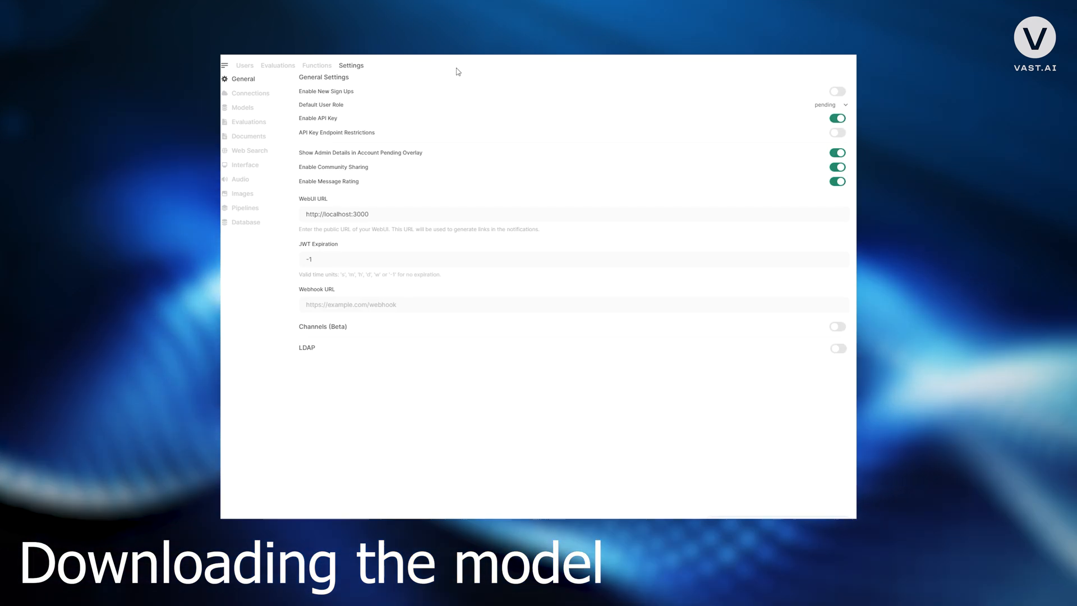
{"action": "left_click", "coordinate": [242, 107]}
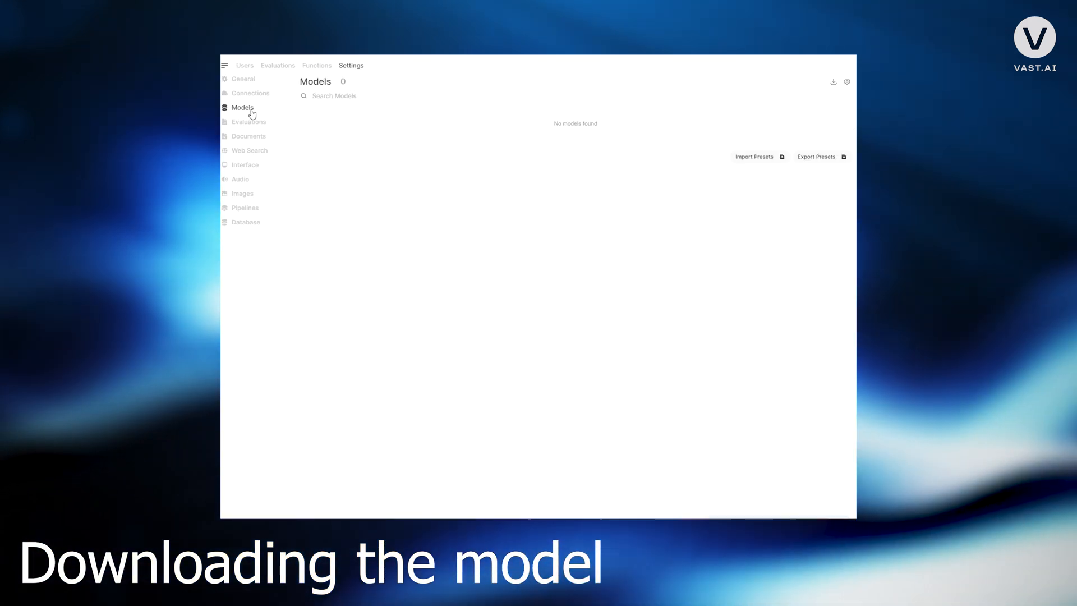
{"action": "mouse_move", "coordinate": [833, 81]}
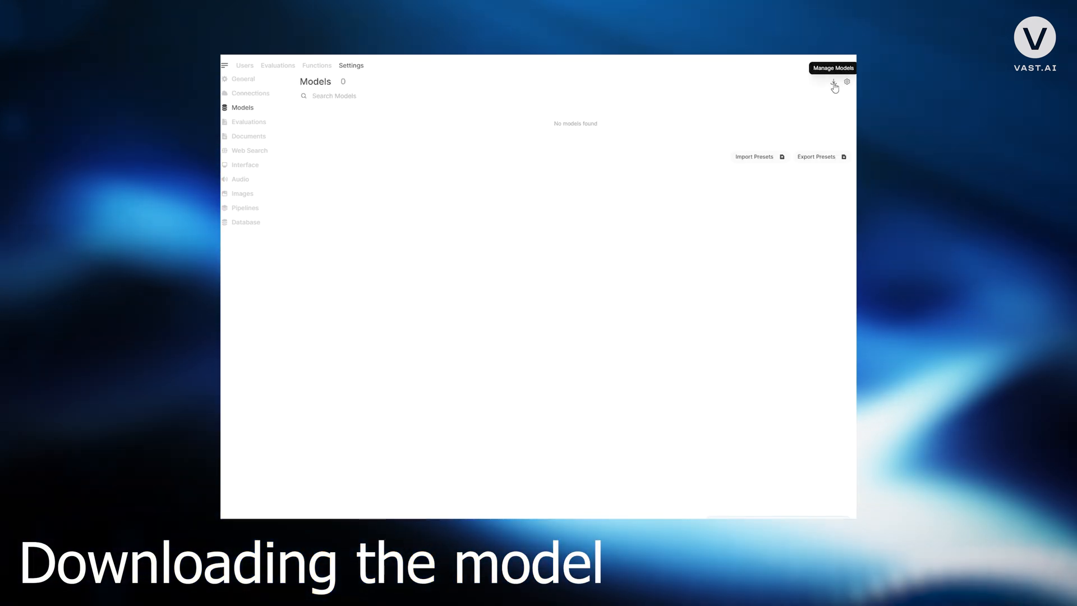
{"action": "left_click", "coordinate": [833, 82]}
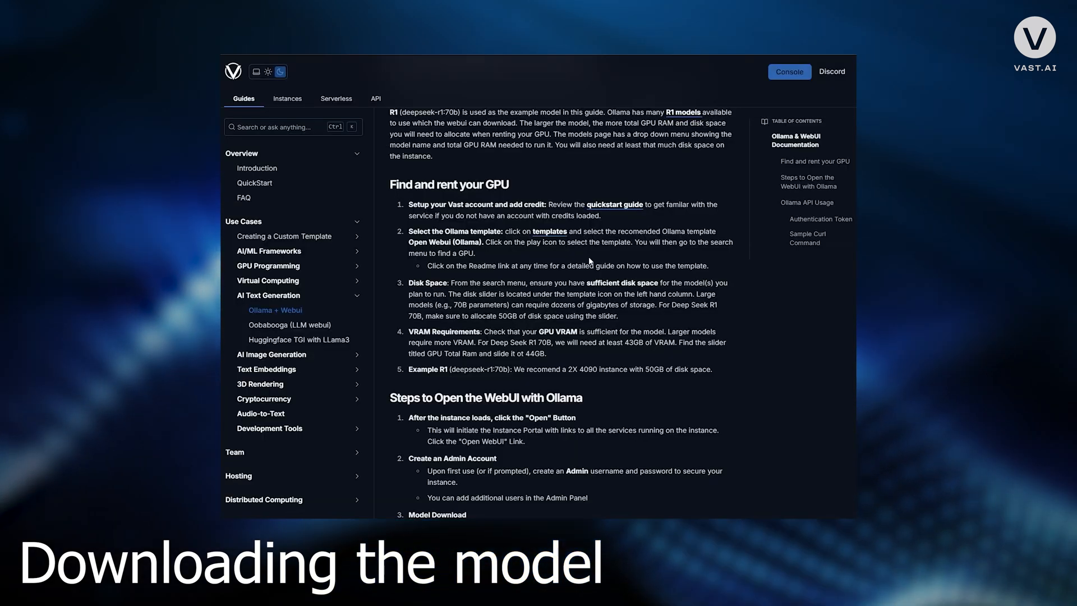
Find and copy the model name deepseek-r1:70b from the guide's Model Download section
{"action": "scroll", "scroll_direction": "down", "scroll_amount": 3}
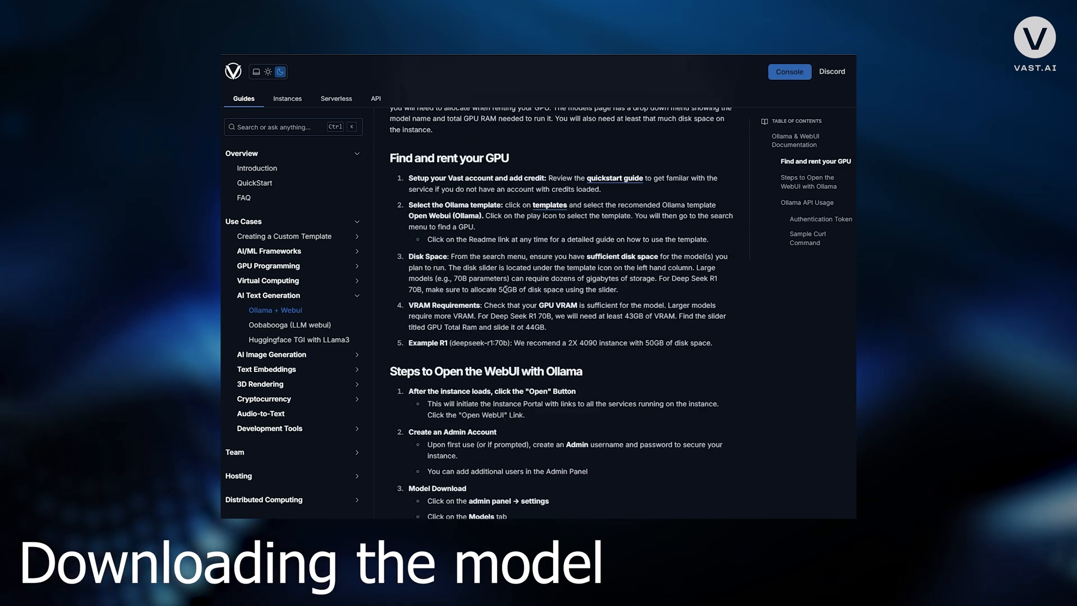
{"action": "scroll", "scroll_direction": "down", "scroll_amount": 3}
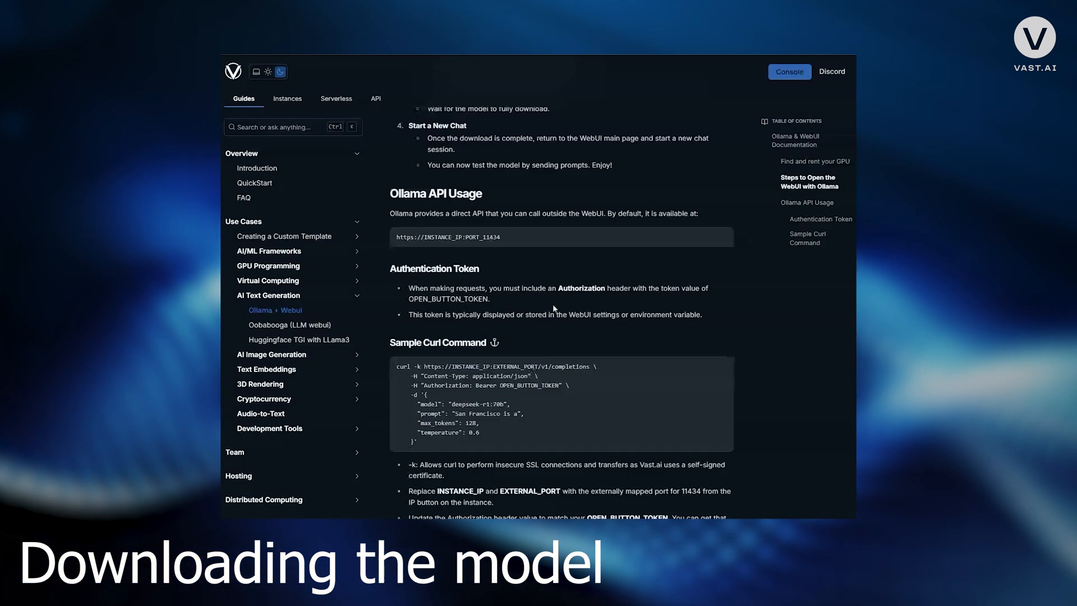
{"action": "scroll", "scroll_direction": "up", "scroll_amount": 3}
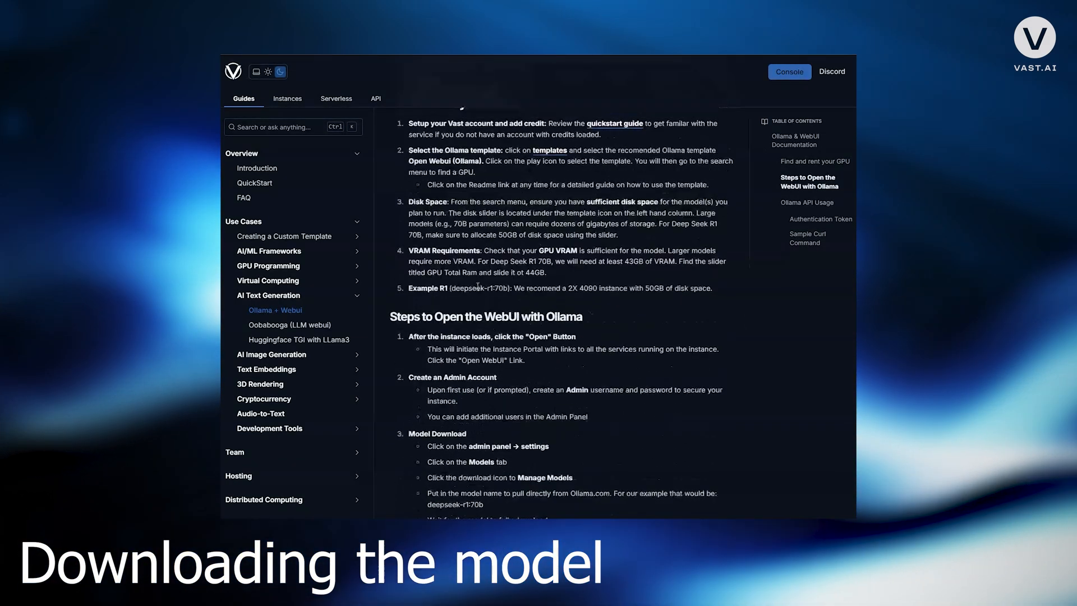
{"action": "double_click", "coordinate": [458, 287]}
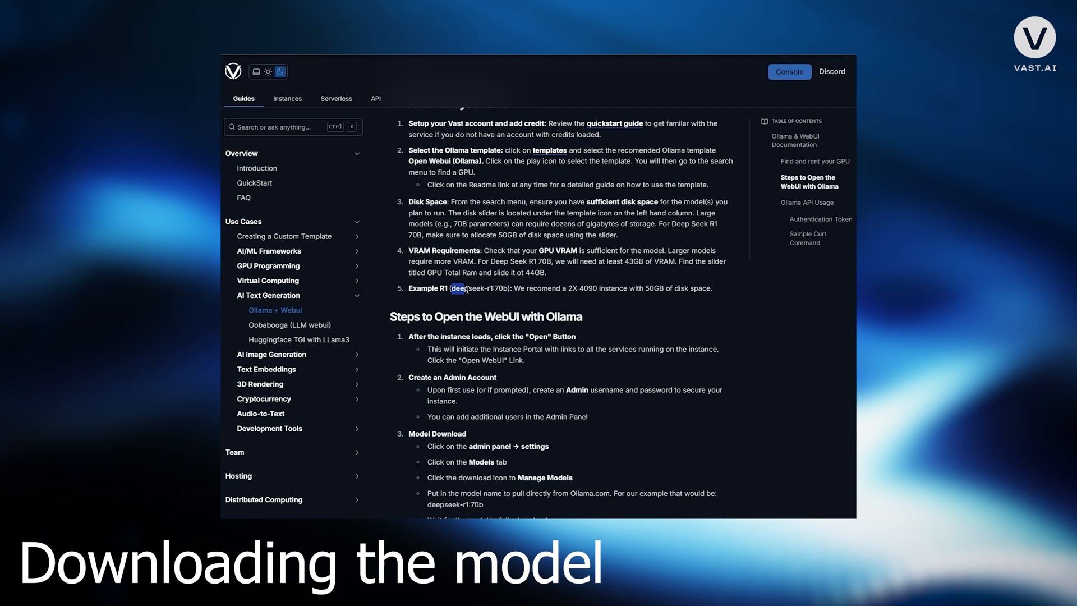
{"action": "right_click", "coordinate": [479, 288]}
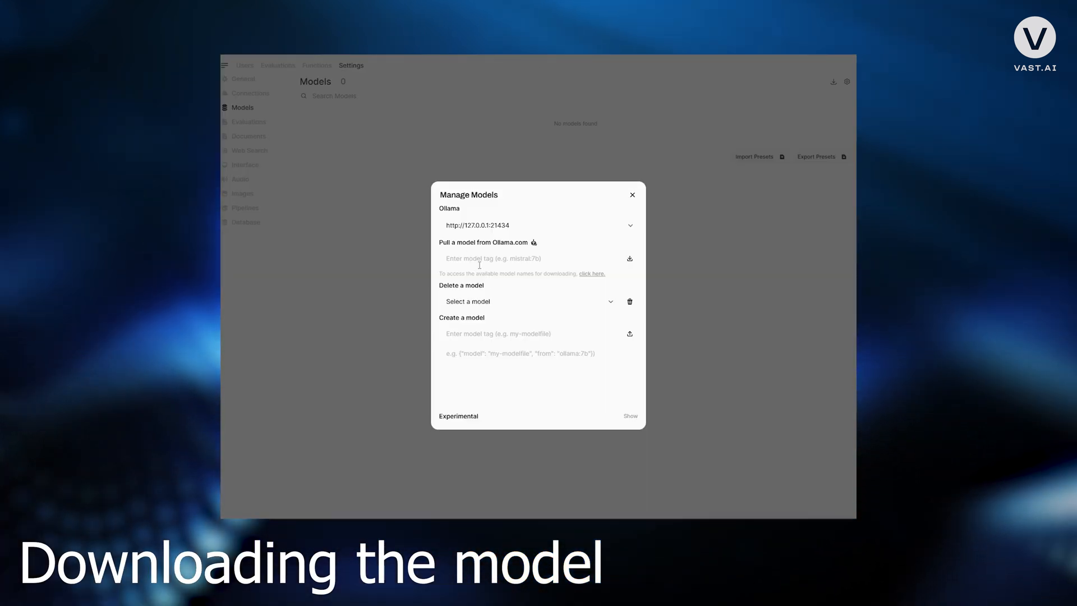
Pull deepseek-r1:70b from Ollama.com to 100% and close Manage Models
{"action": "type", "text": "deepseek-r1:70b"}
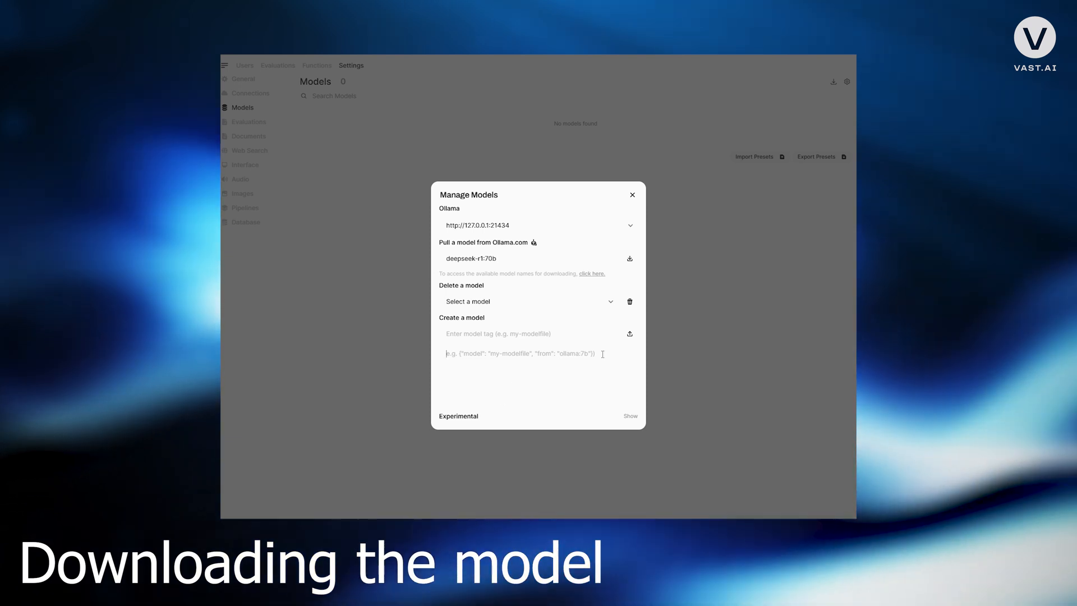
{"action": "left_click", "coordinate": [630, 260]}
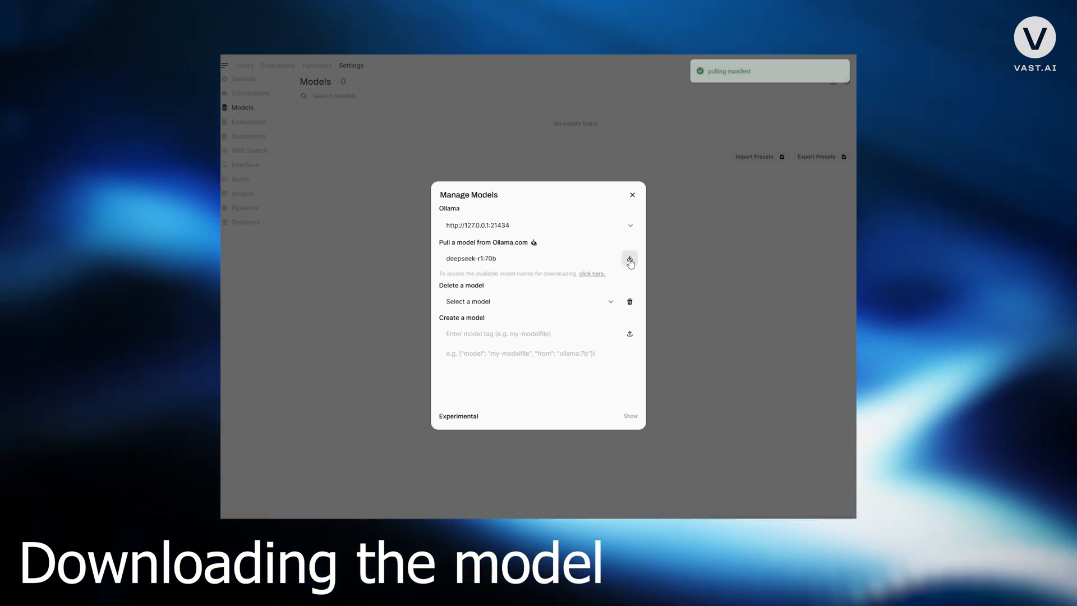
{"action": "left_click", "coordinate": [628, 259]}
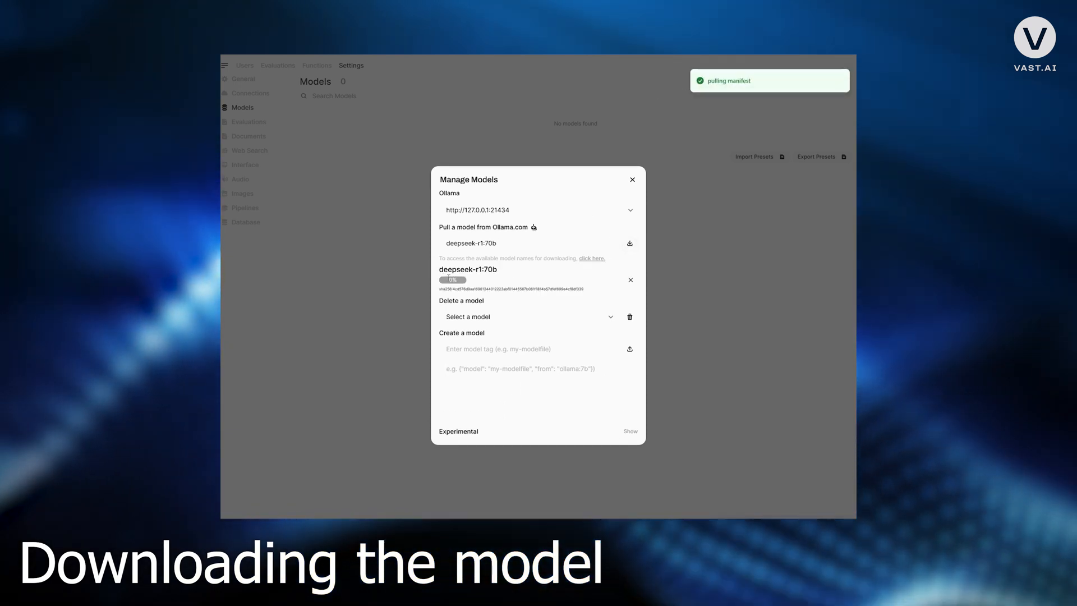
{"action": "mouse_move", "coordinate": [301, 299]}
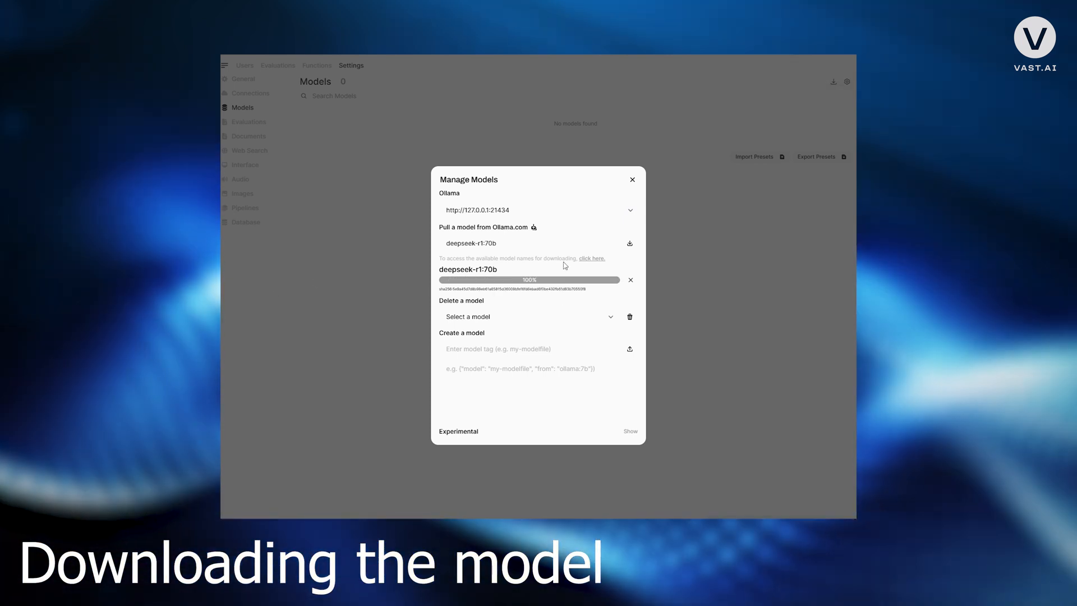
{"action": "mouse_move", "coordinate": [525, 288]}
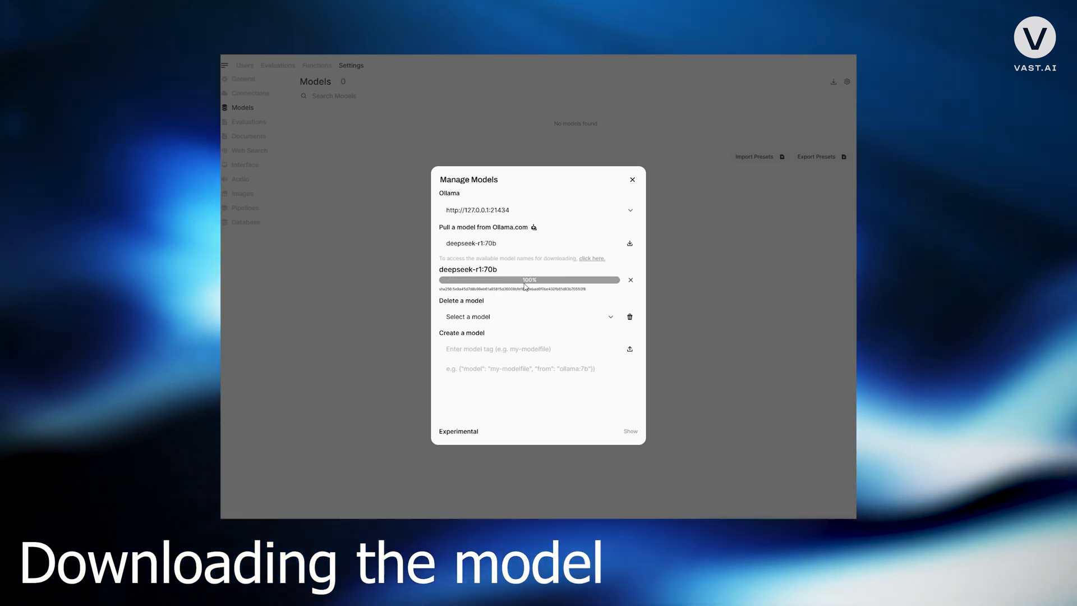
{"action": "mouse_move", "coordinate": [368, 282]}
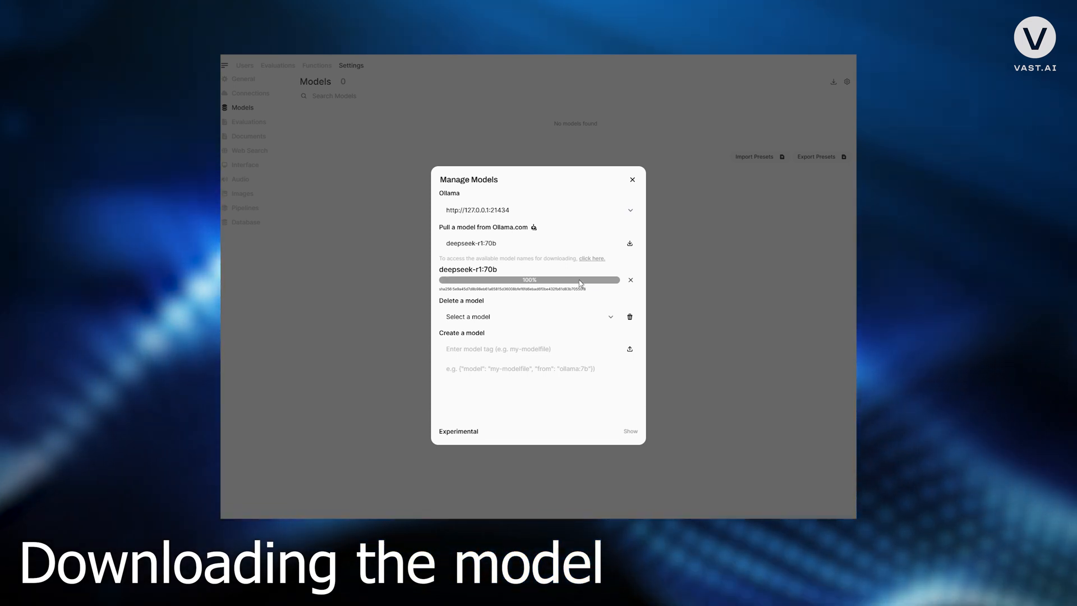
{"action": "mouse_move", "coordinate": [496, 278]}
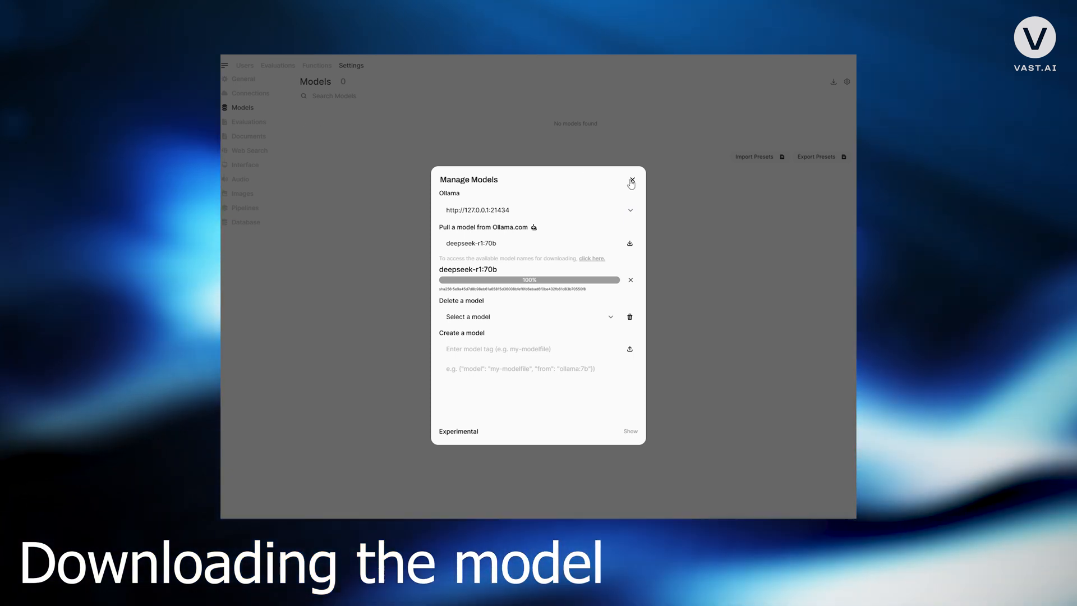
{"action": "left_click", "coordinate": [629, 181]}
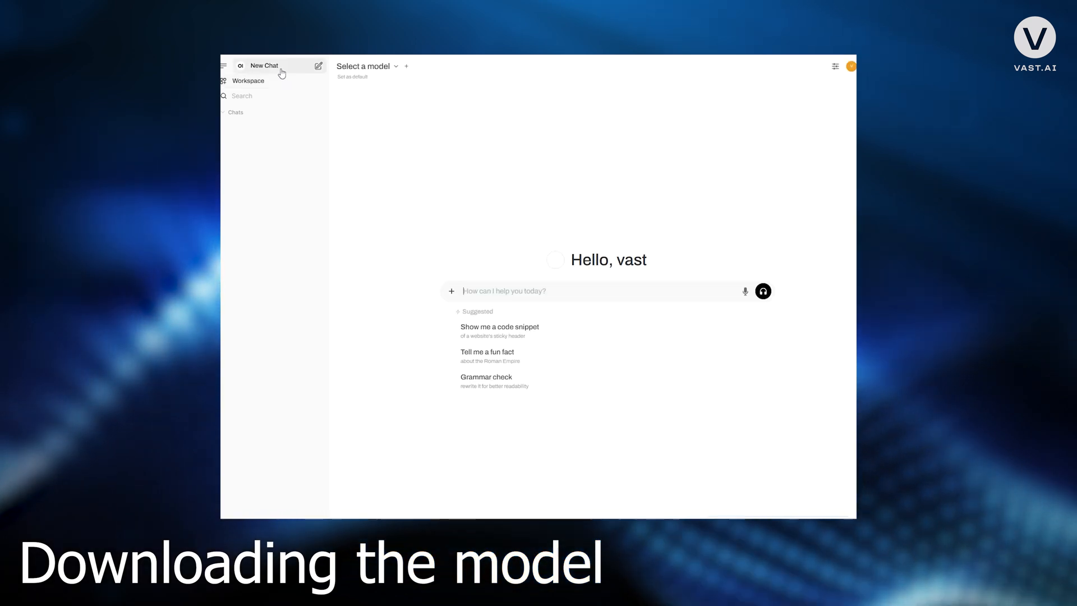
Start a new chat in Open WebUI for the procrastination question
{"action": "left_click", "coordinate": [367, 66]}
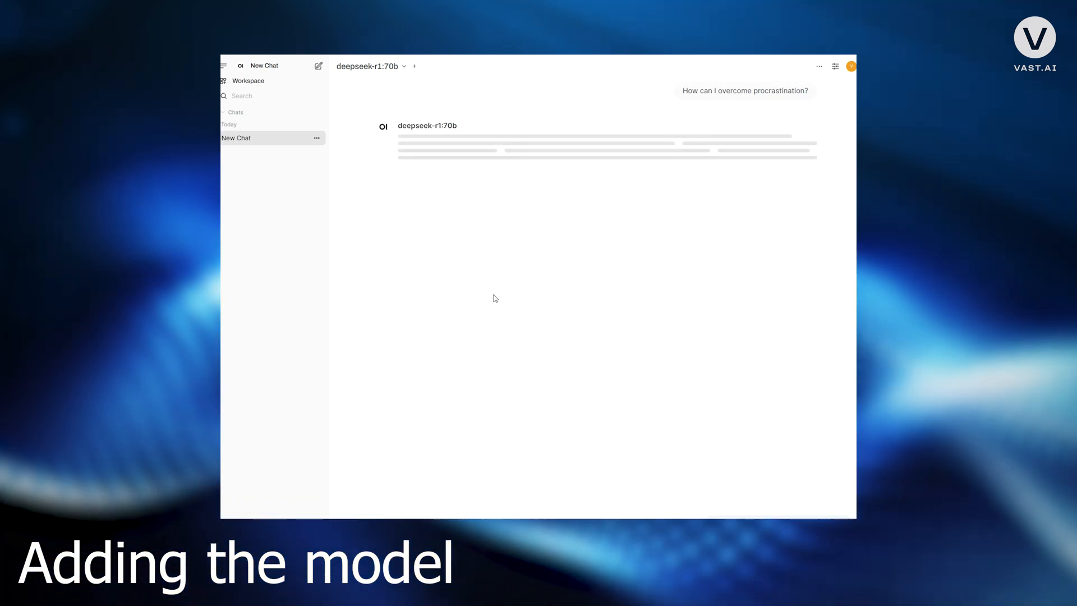
{"action": "mouse_move", "coordinate": [632, 172]}
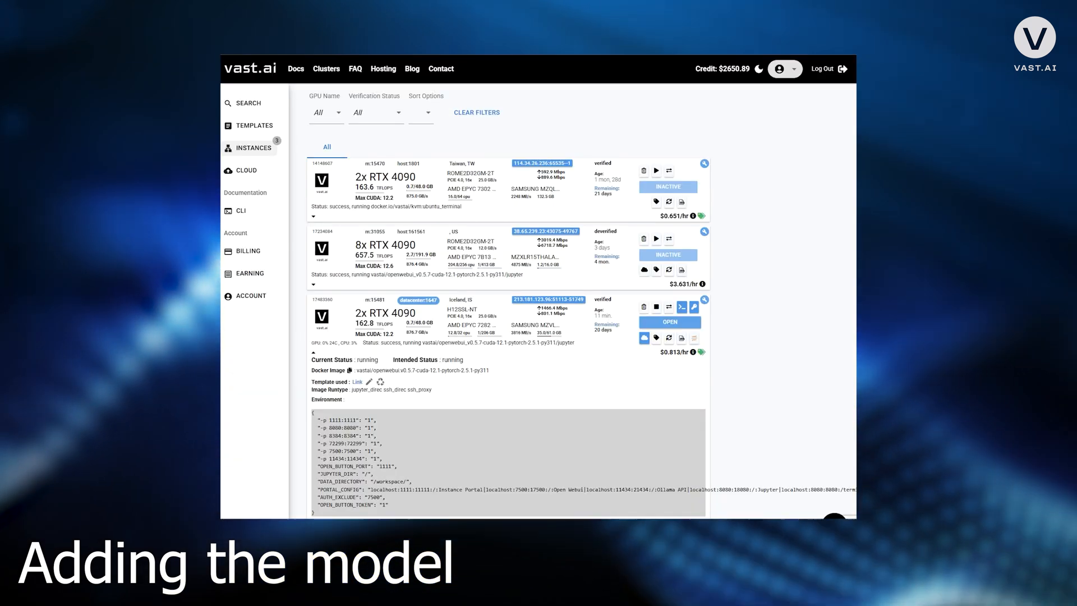
Check the 2x RTX 4090 instance's reserved discount options, then open its Instance Portal
{"action": "scroll", "scroll_direction": "down", "scroll_amount": 3}
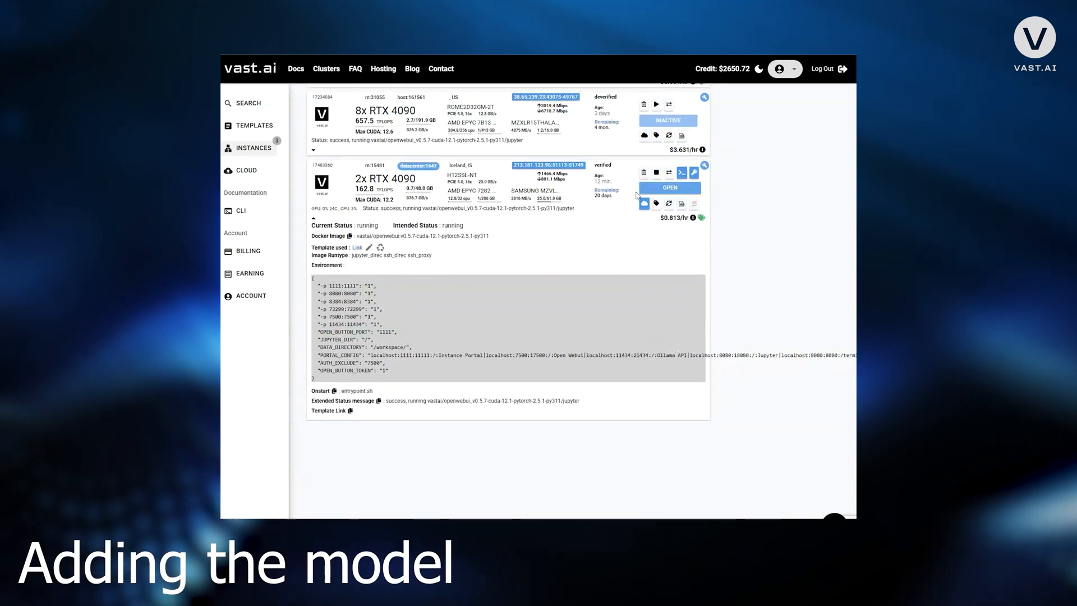
{"action": "mouse_move", "coordinate": [692, 218]}
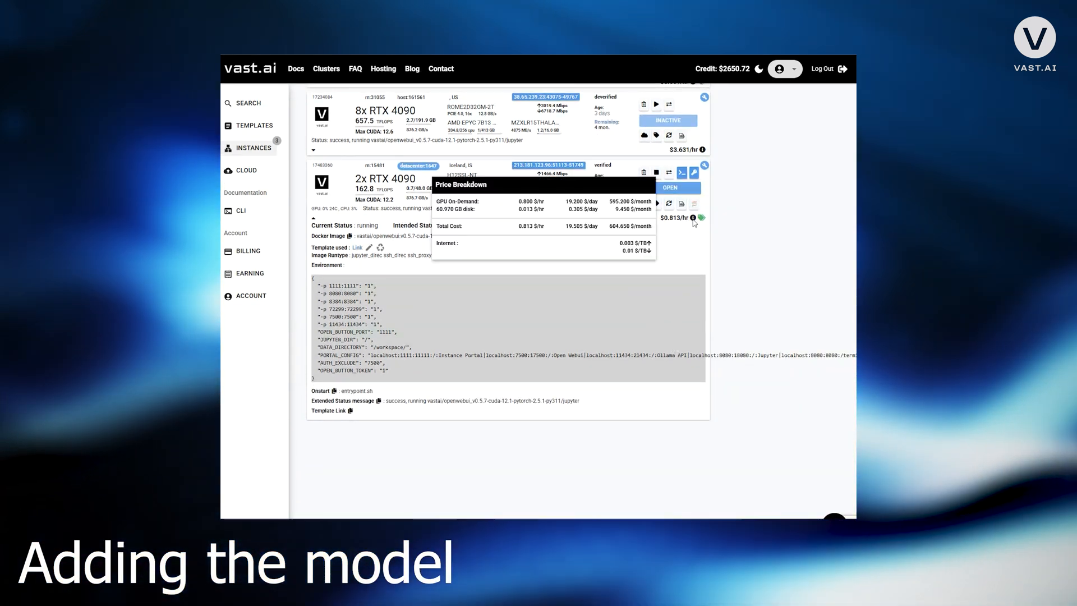
{"action": "left_click", "coordinate": [701, 202]}
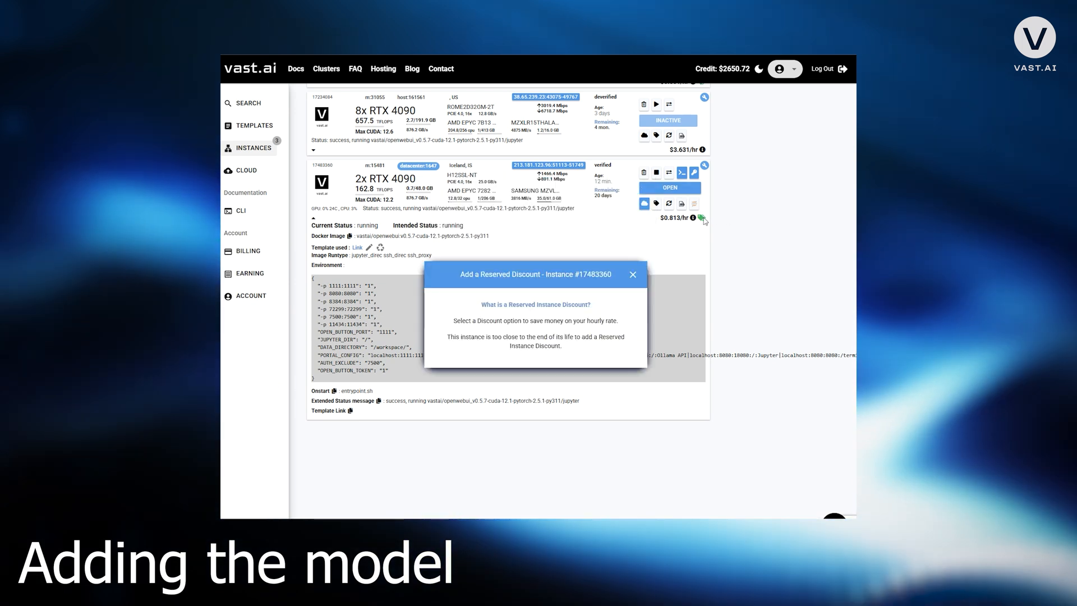
{"action": "mouse_move", "coordinate": [633, 275]}
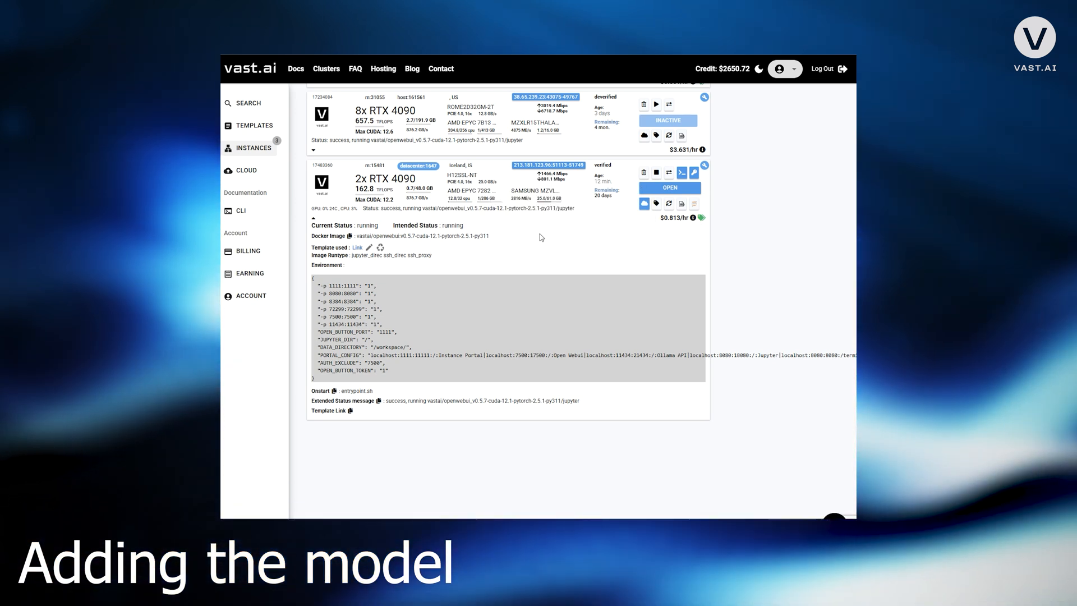
{"action": "mouse_move", "coordinate": [426, 235]}
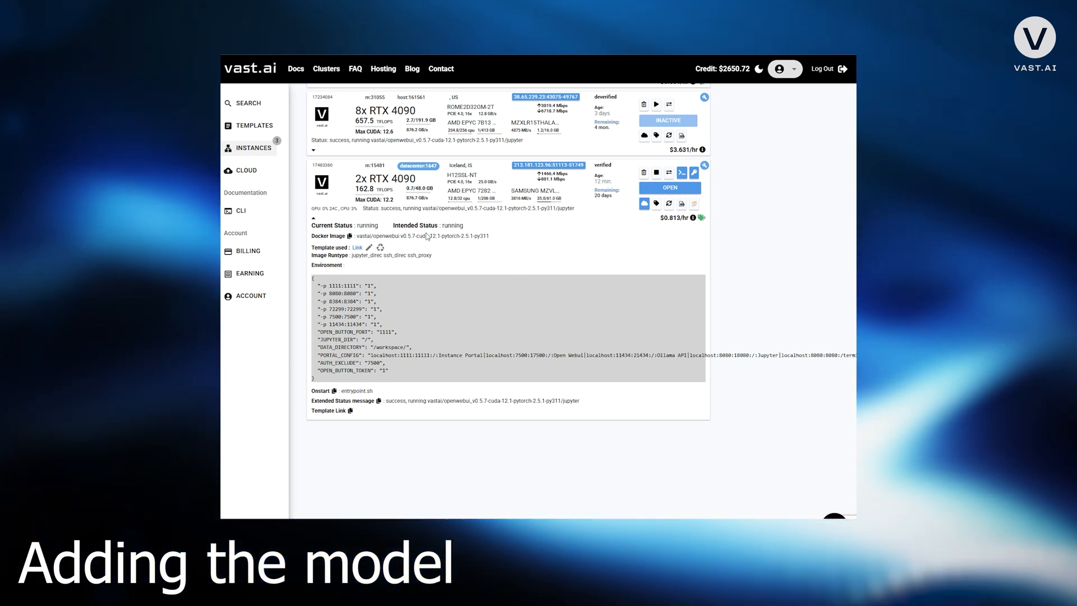
{"action": "mouse_move", "coordinate": [509, 266]}
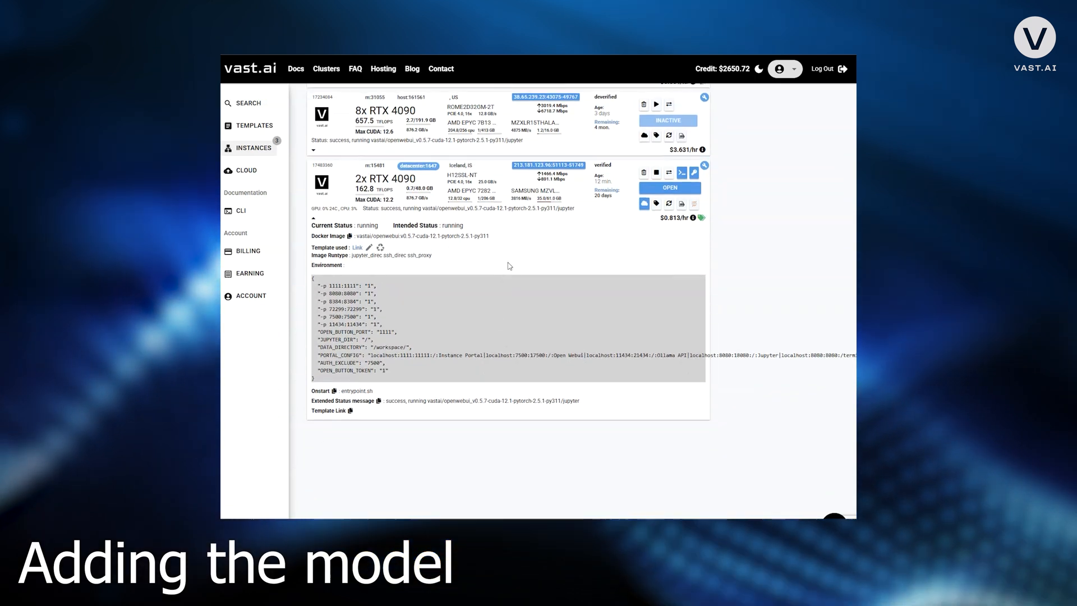
{"action": "left_click", "coordinate": [668, 188]}
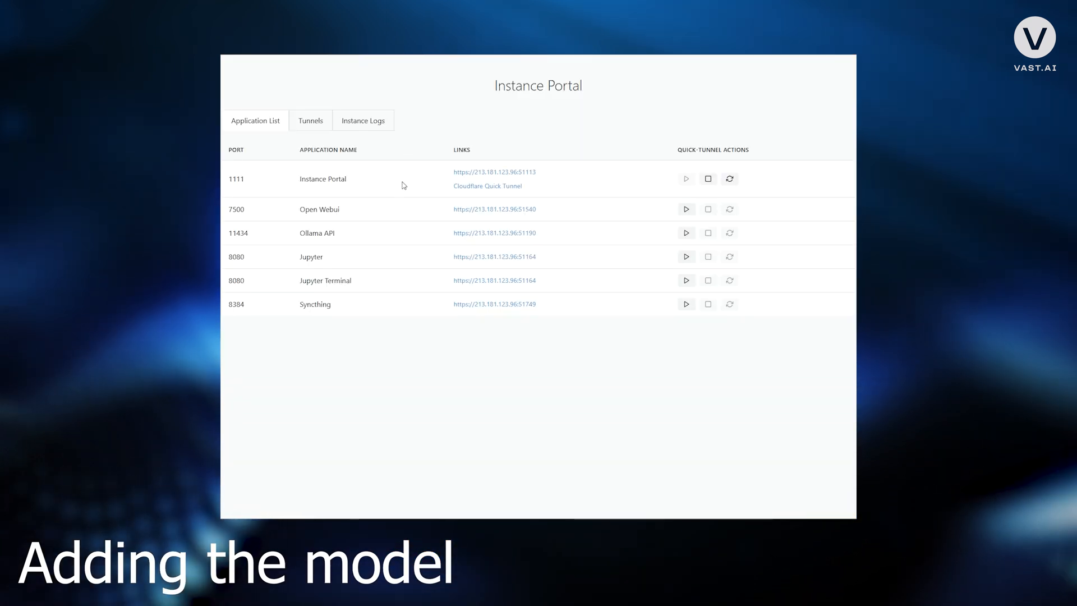
Open the Open Webui link on port 7500 from the Application List
{"action": "double_click", "coordinate": [317, 232]}
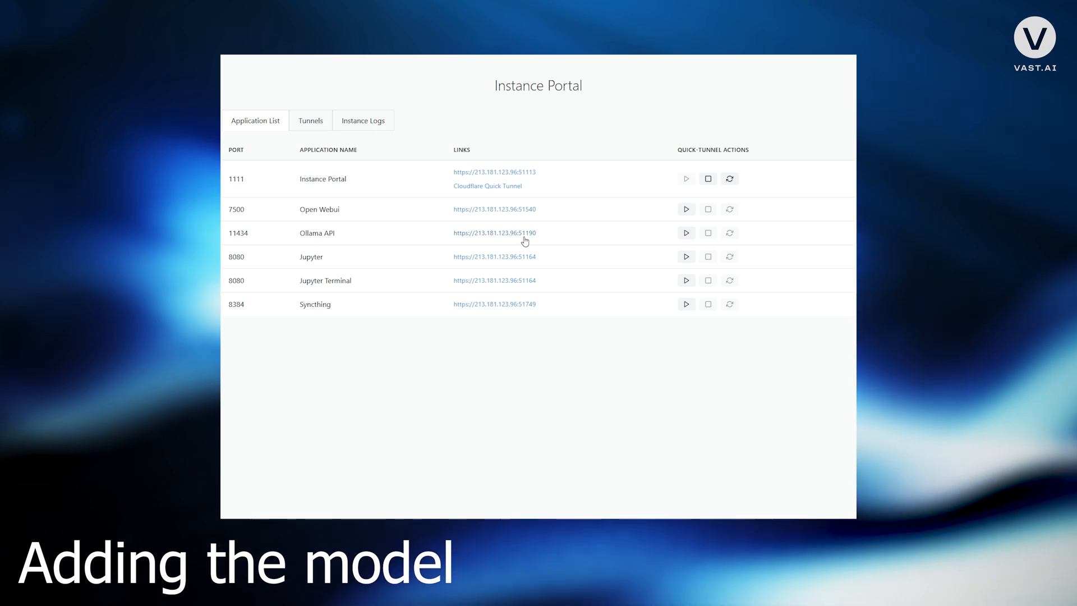
{"action": "mouse_move", "coordinate": [423, 218]}
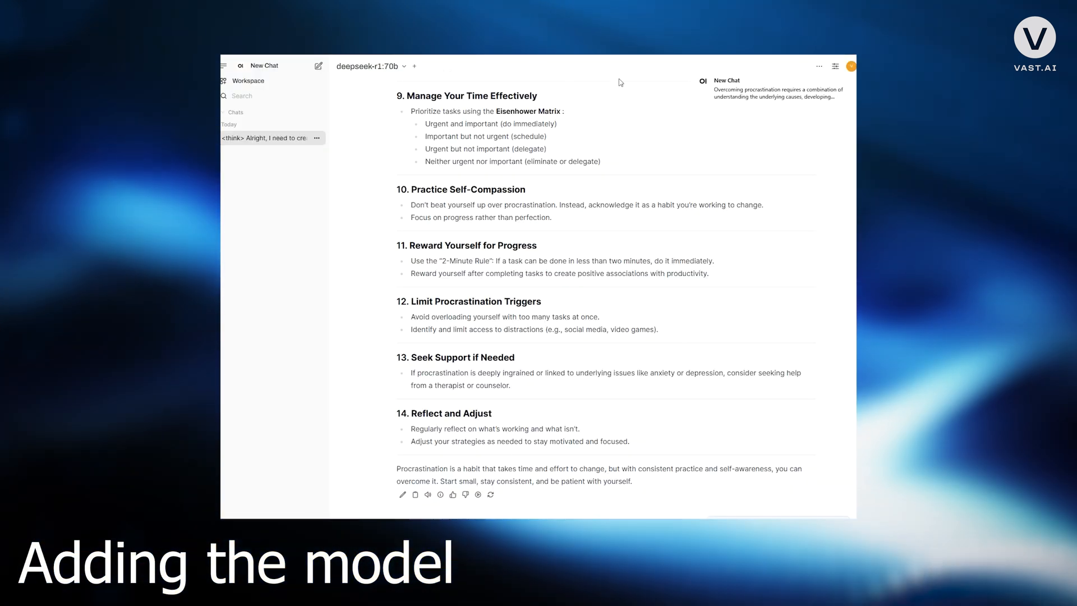
{"action": "scroll", "scroll_direction": "up", "scroll_amount": 3}
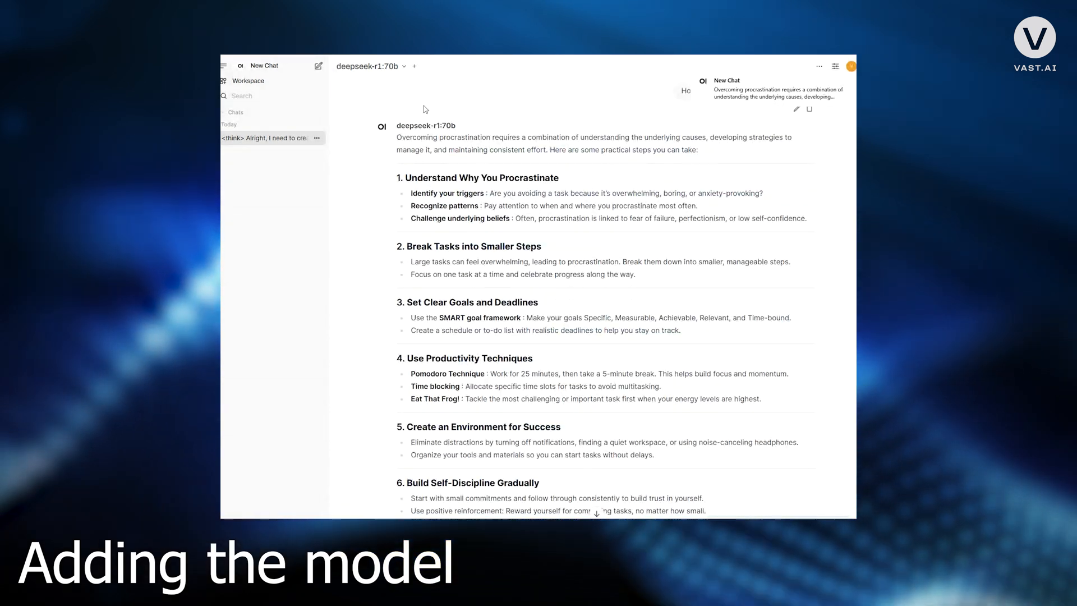
{"action": "mouse_move", "coordinate": [432, 98]}
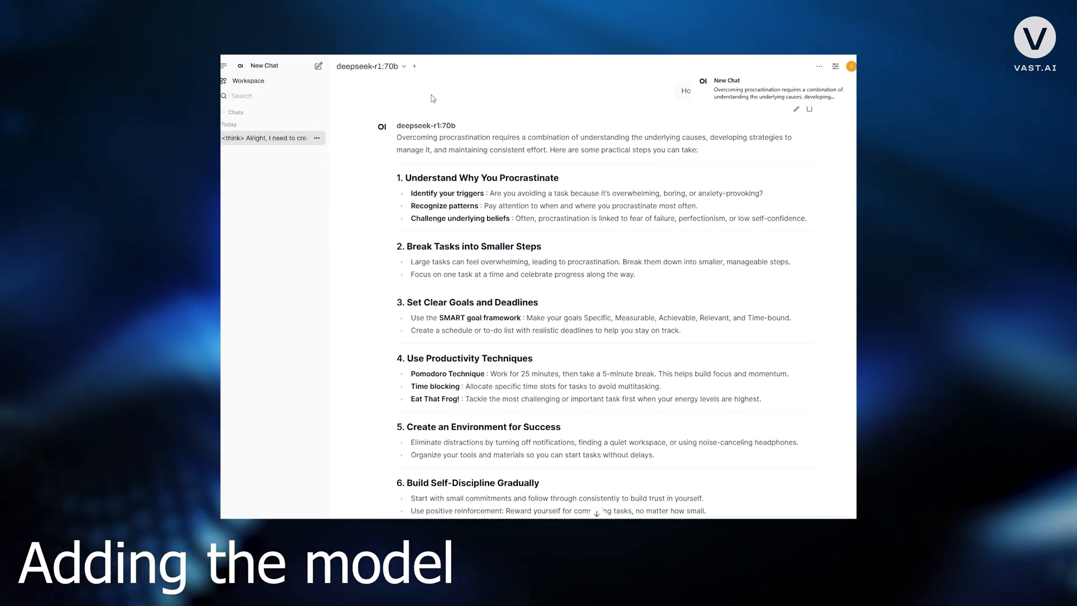